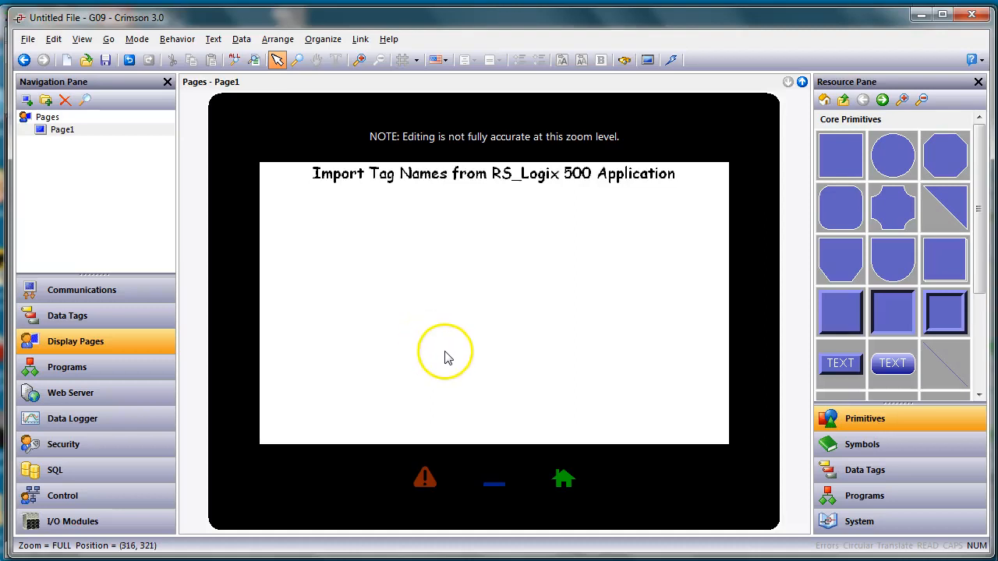
mouse_move(574, 209)
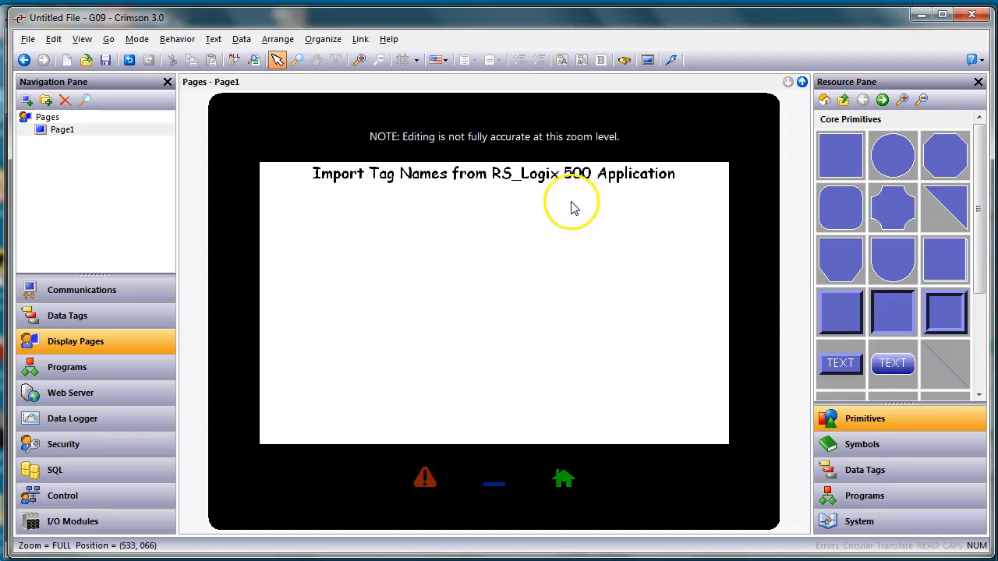
mouse_move(605, 200)
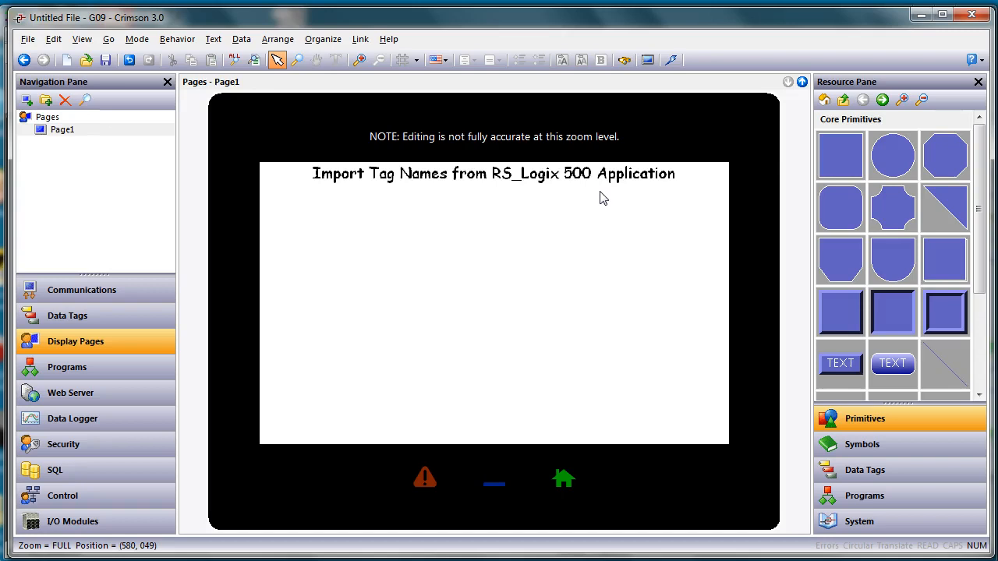
mouse_move(600, 196)
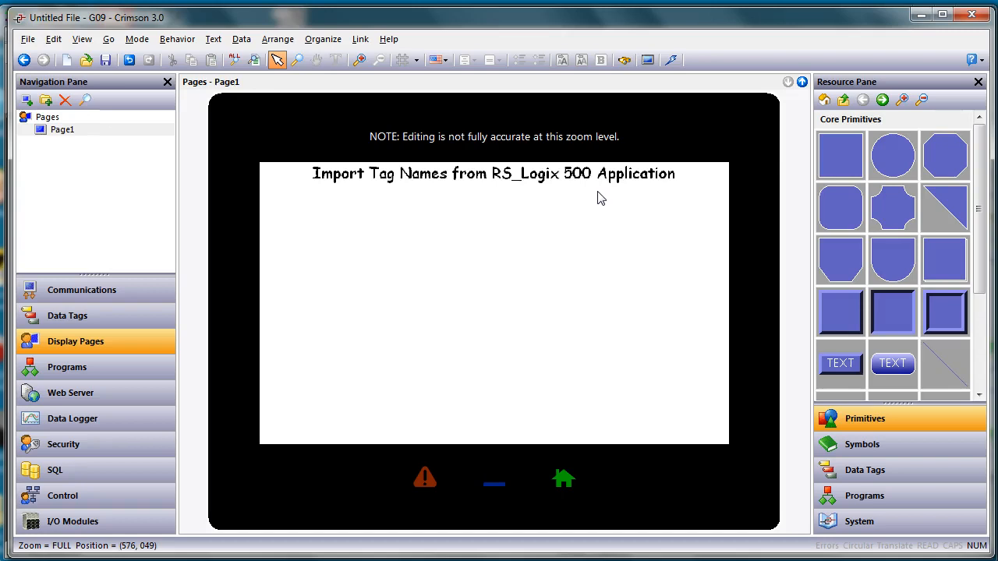
mouse_move(600, 196)
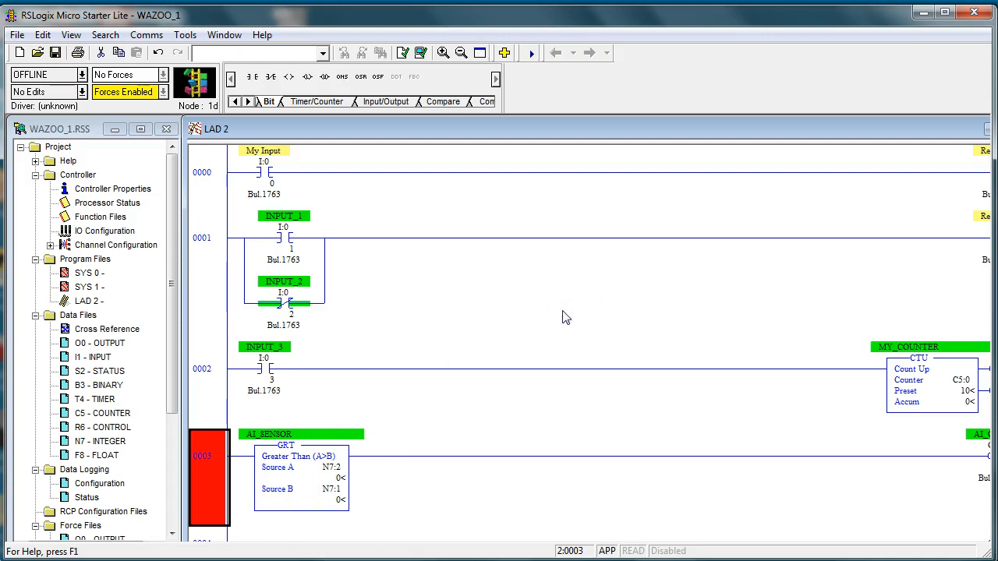
mouse_move(686, 193)
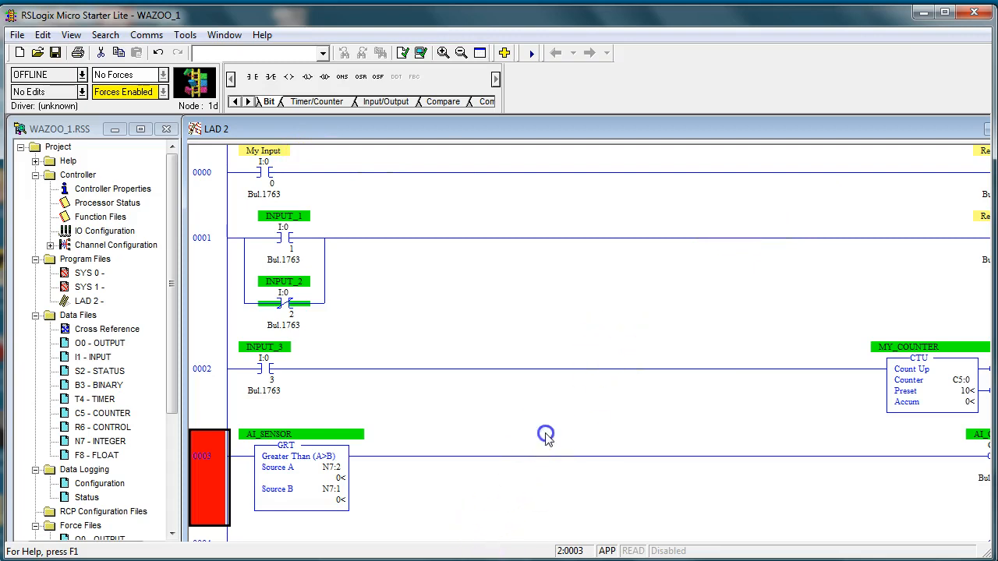
mouse_move(390, 251)
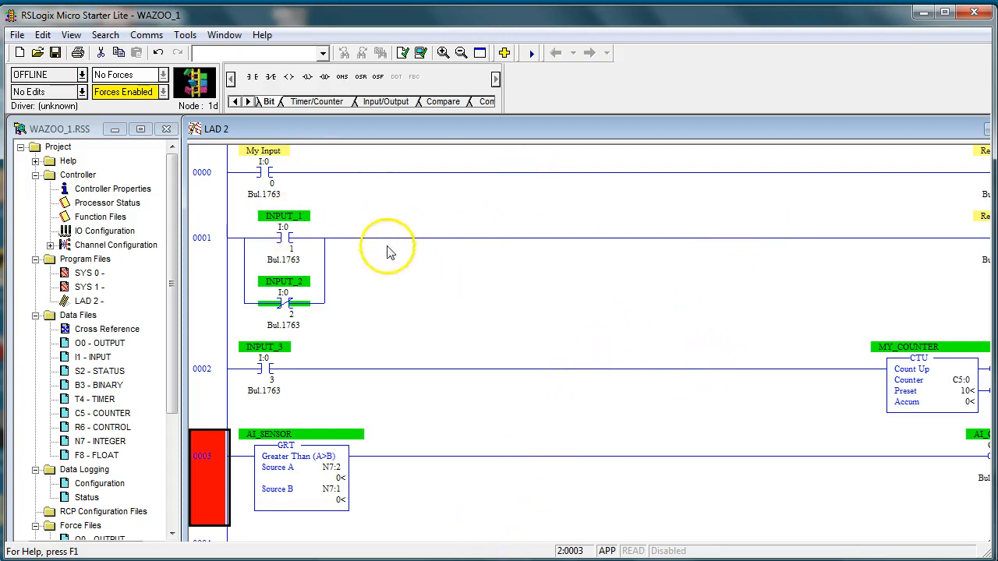
mouse_move(733, 304)
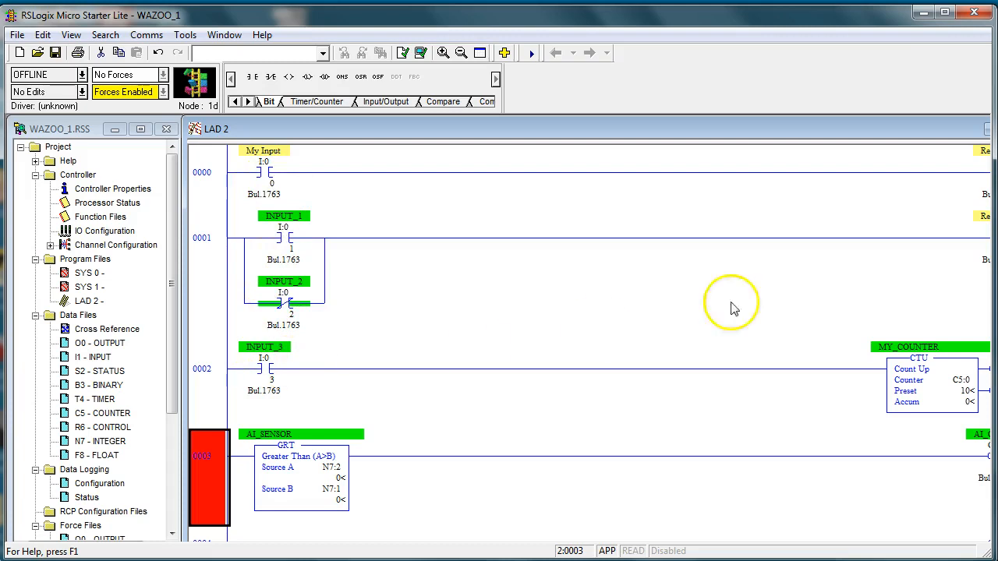
mouse_move(537, 415)
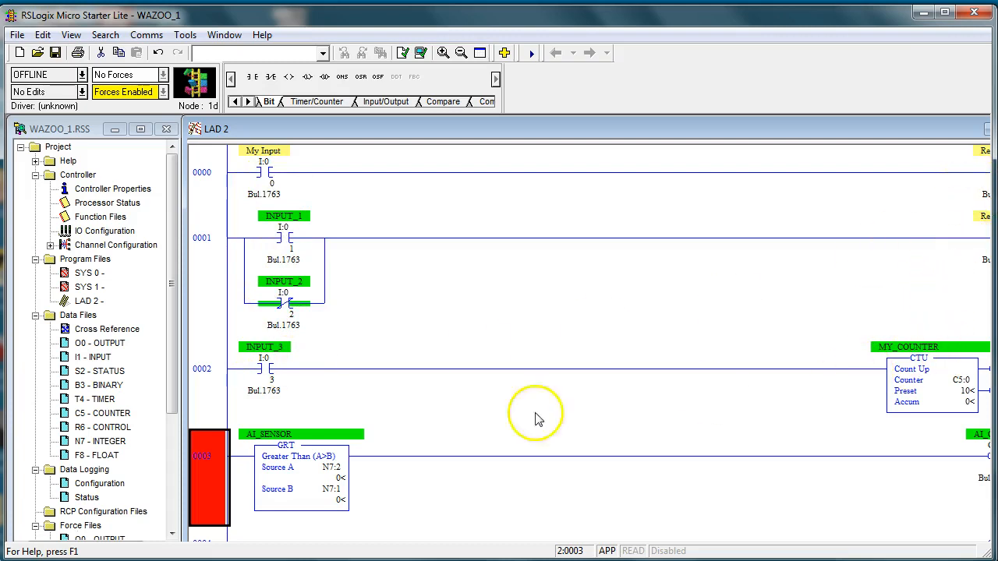
mouse_move(469, 474)
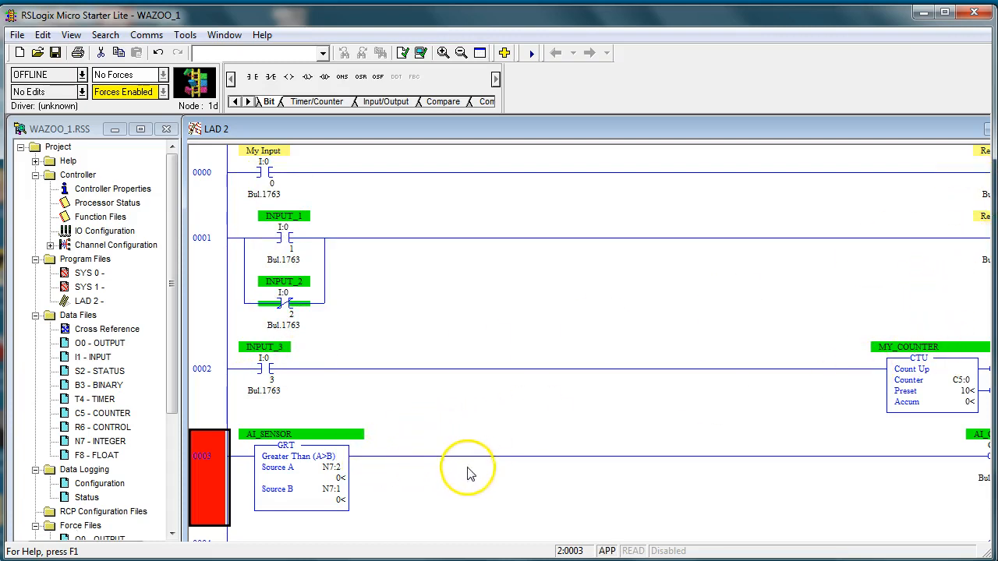
mouse_move(592, 329)
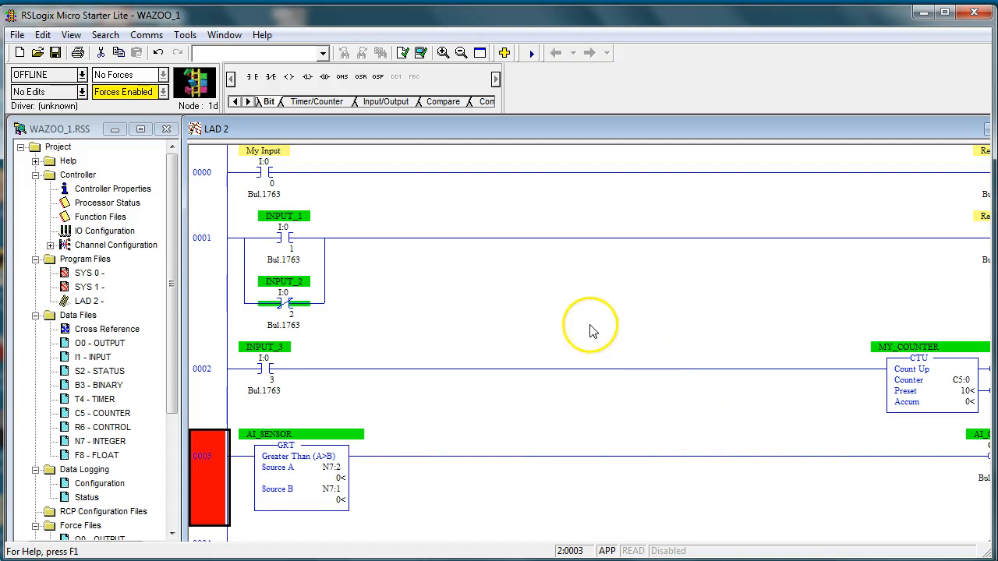
mouse_move(538, 277)
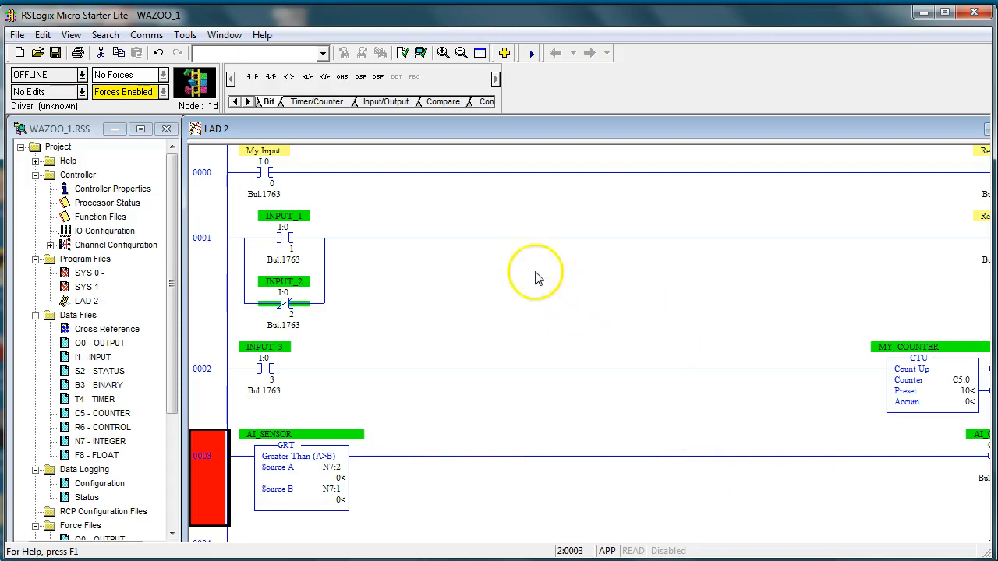
Bring up the Tools menu holding the database commands.
left_click(184, 35)
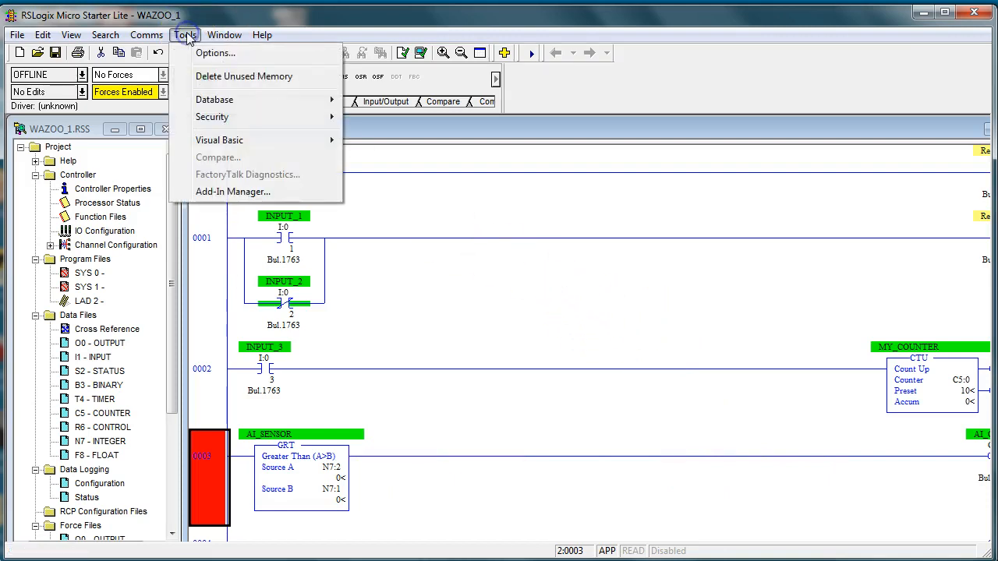
mouse_move(215, 100)
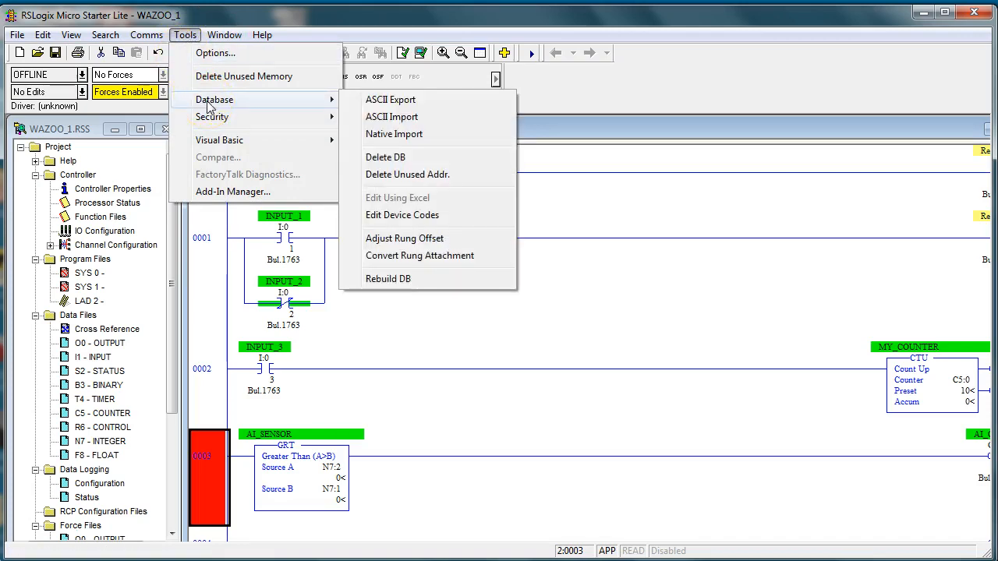
mouse_move(390, 100)
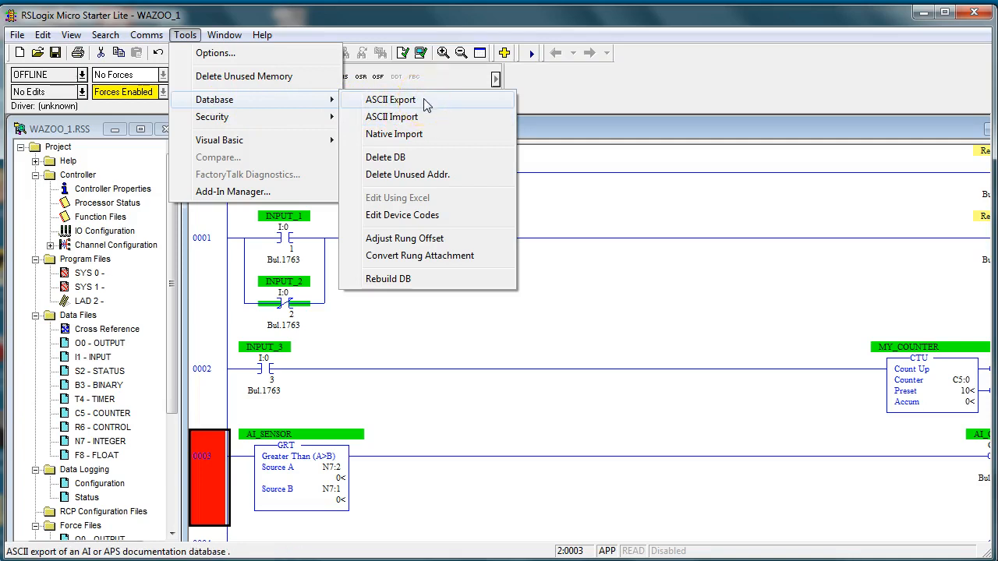
Open the documentation database ASCII export and choose CSV format.
left_click(390, 100)
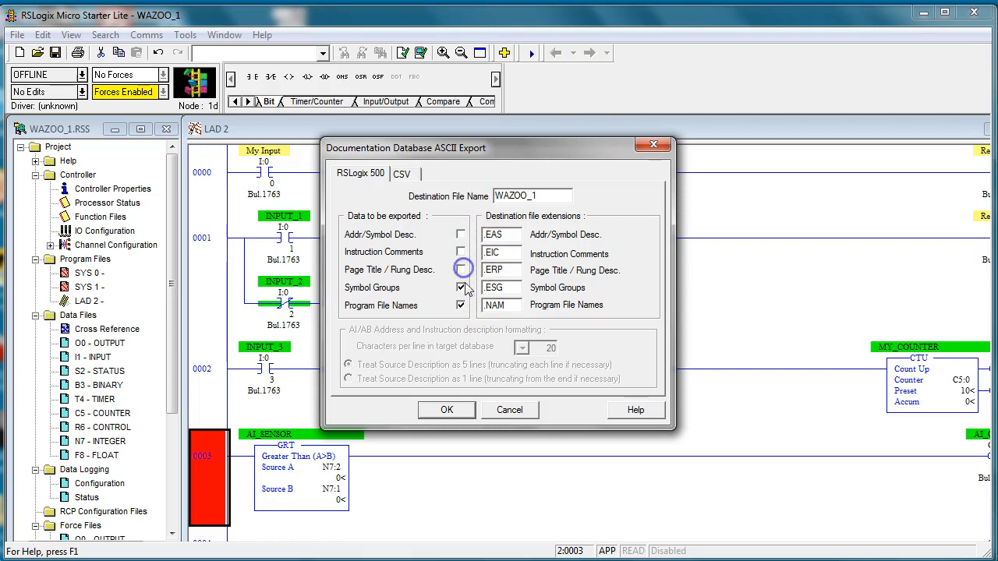
left_click(403, 174)
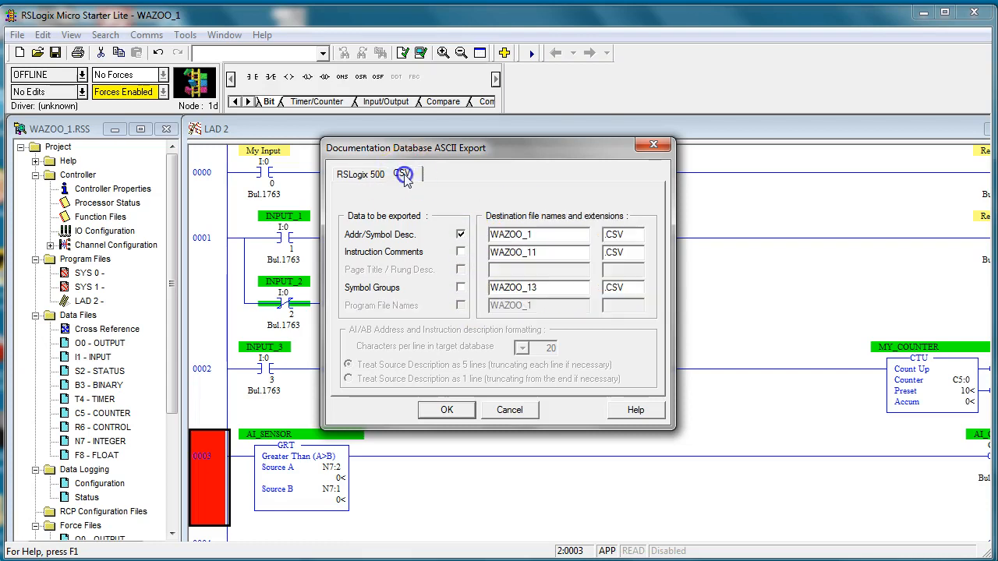
mouse_move(390, 246)
type("2")
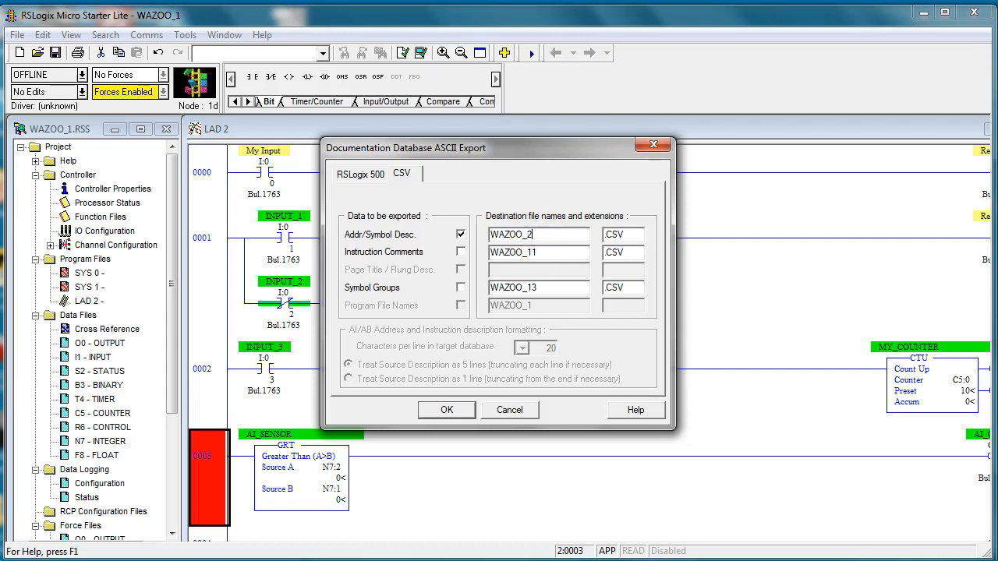
mouse_move(536, 365)
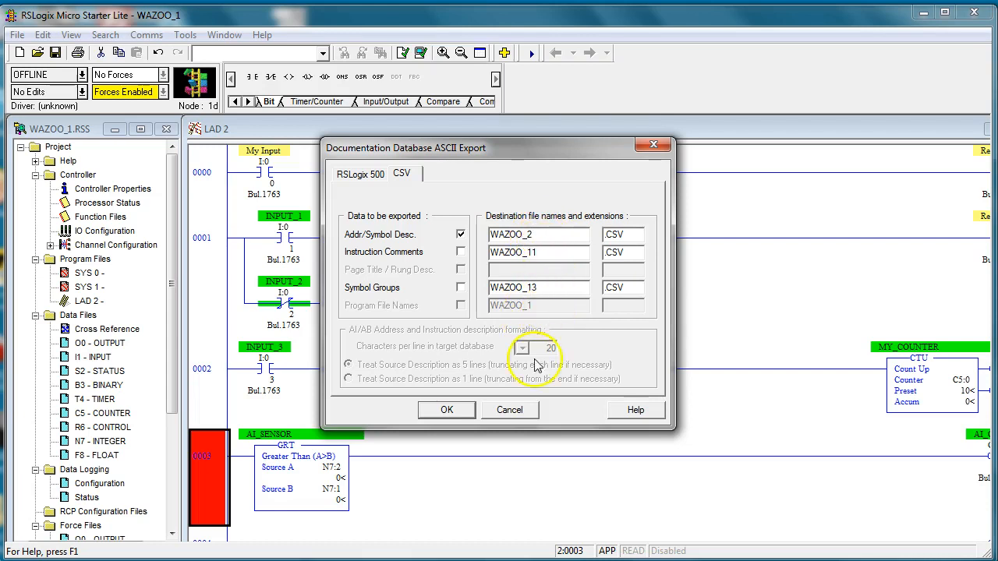
mouse_move(575, 335)
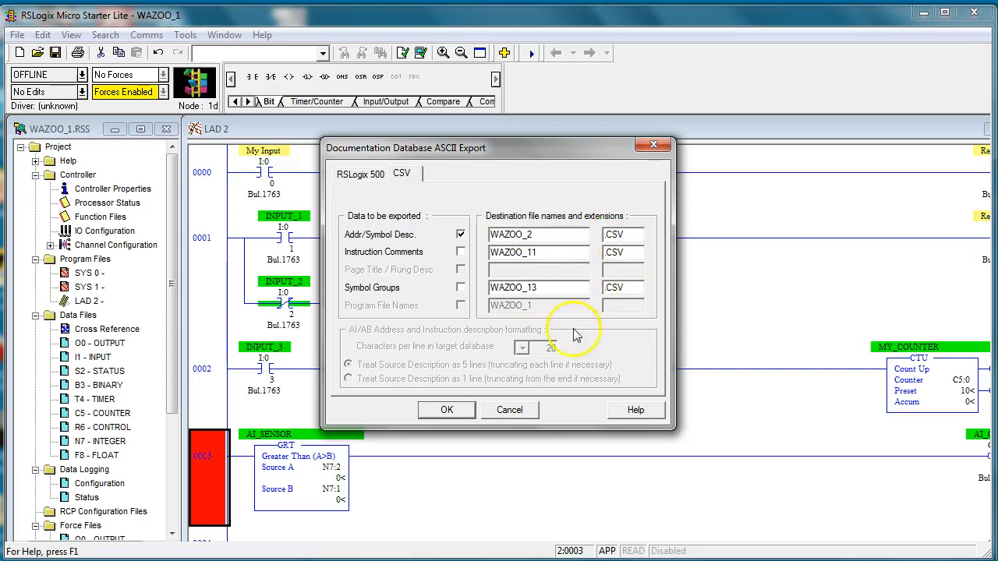
Export the address/symbol database as WAZOO_2.CSV to the desktop and dismiss the results report.
left_click(446, 411)
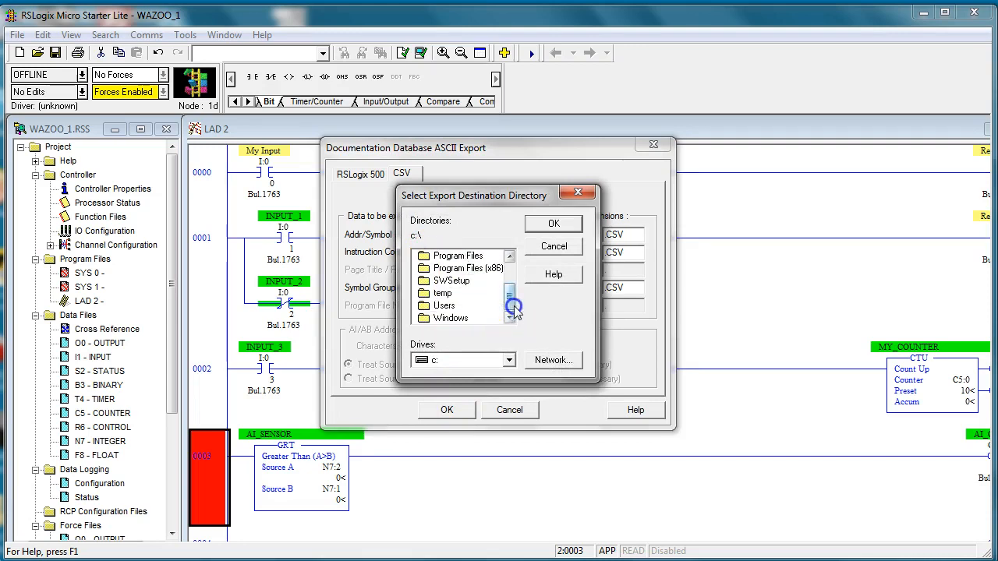
double_click(443, 304)
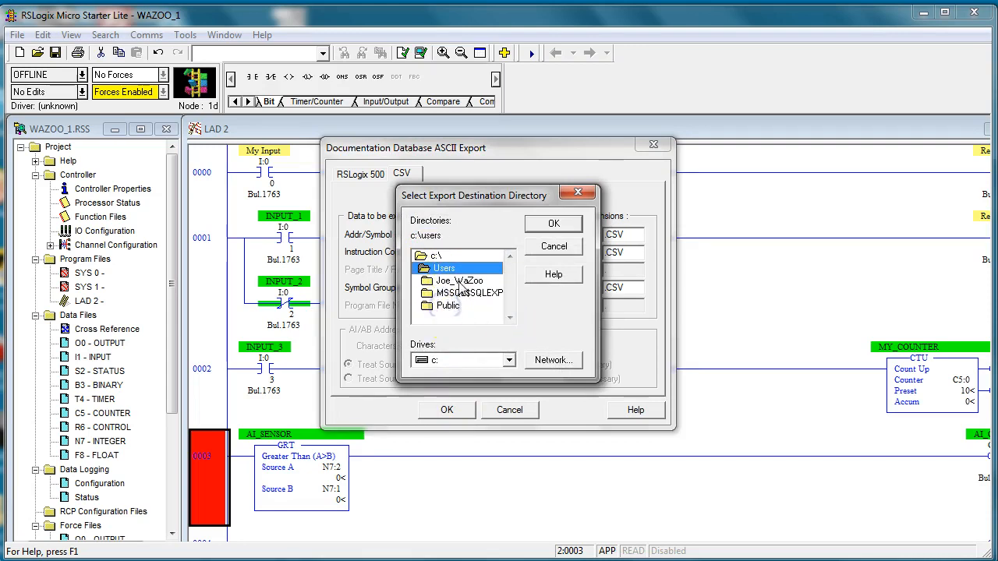
double_click(460, 281)
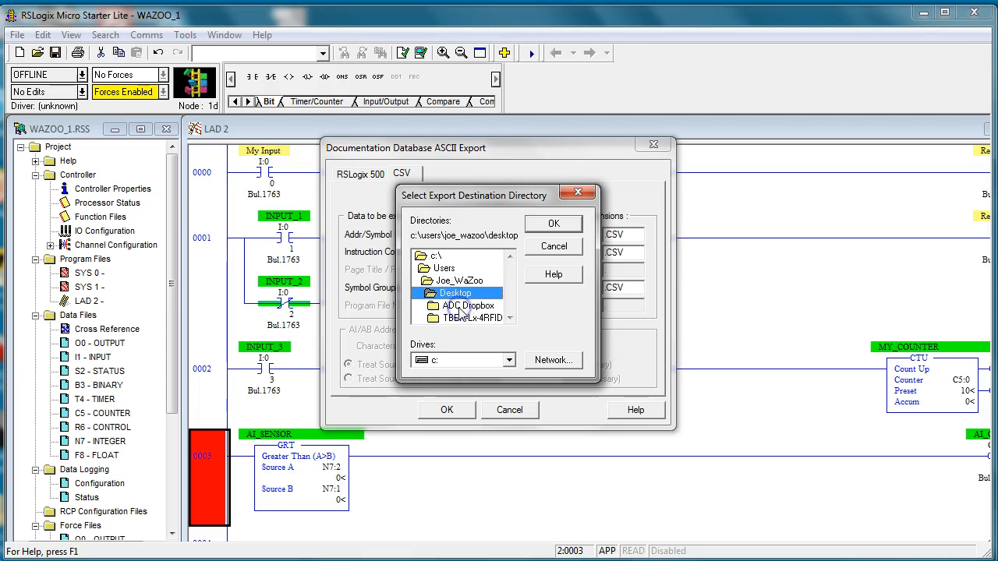
left_click(554, 224)
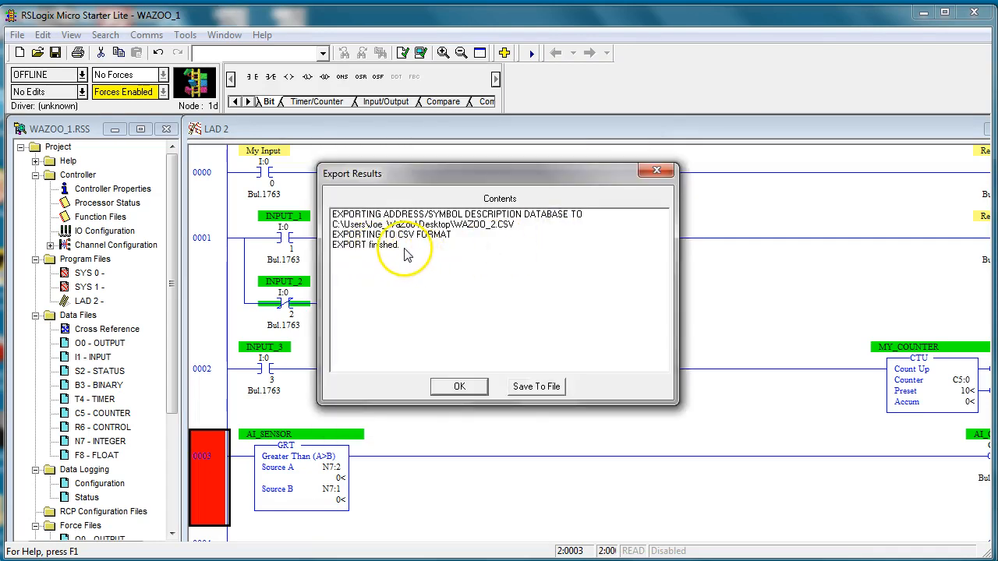
mouse_move(491, 240)
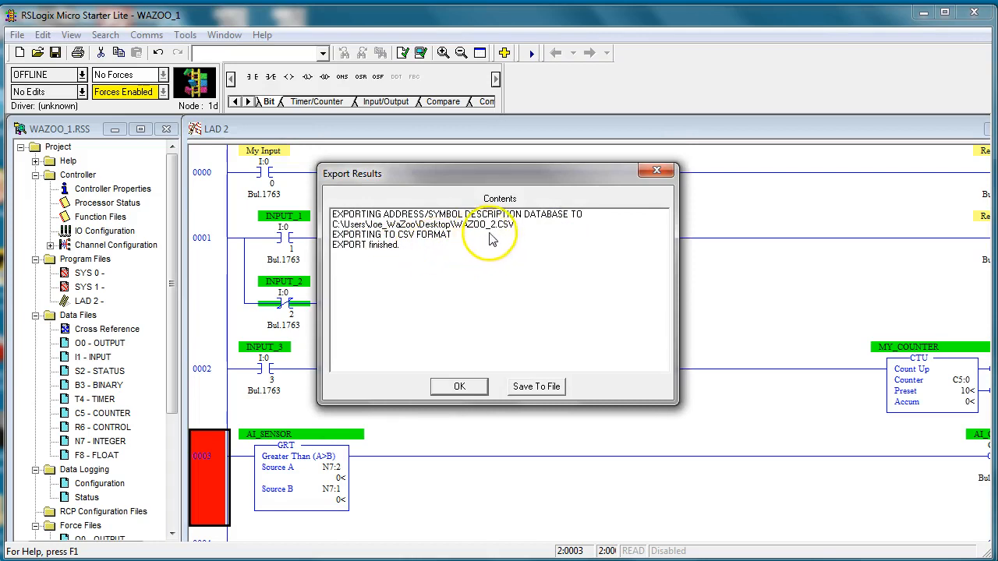
mouse_move(461, 259)
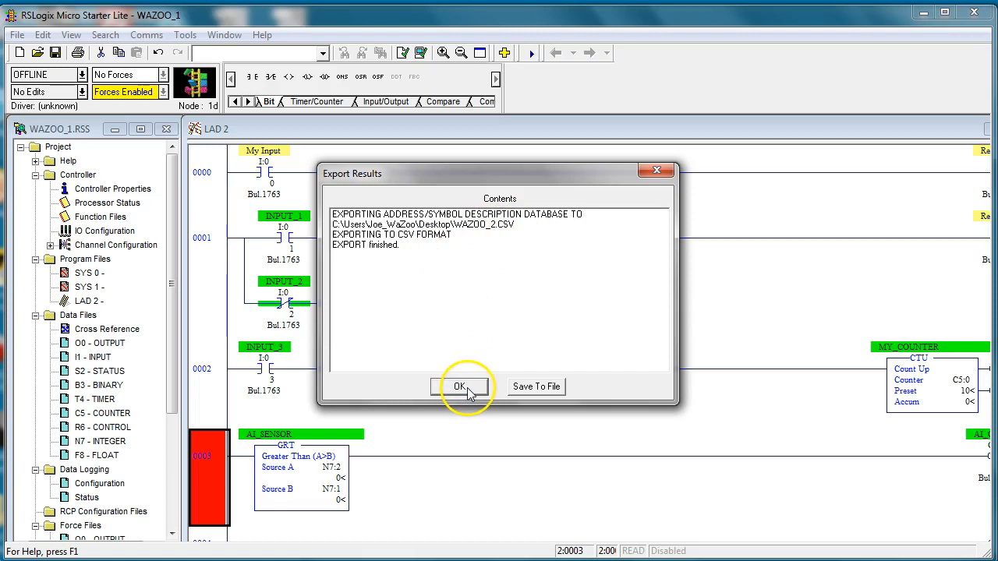
left_click(458, 387)
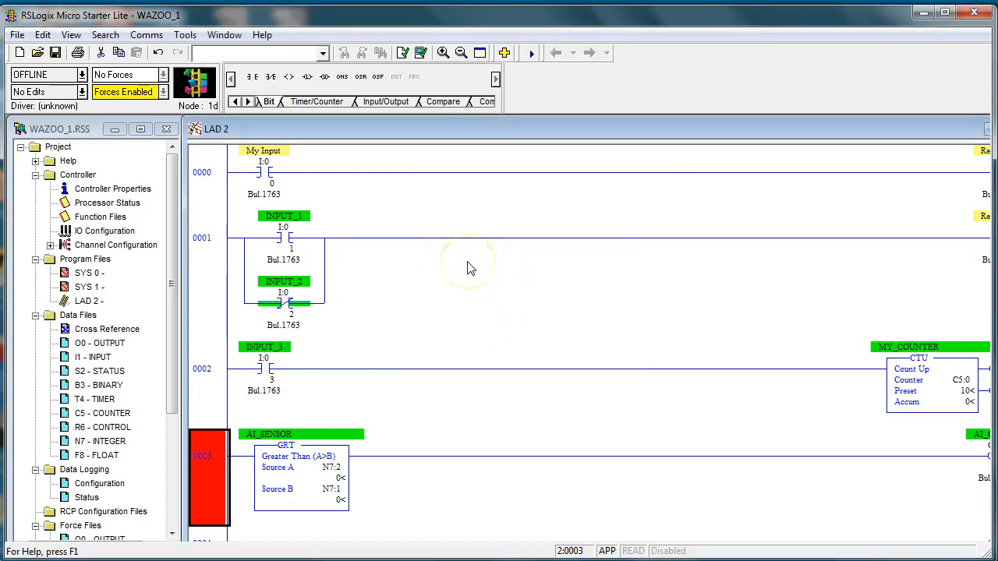
mouse_move(272, 534)
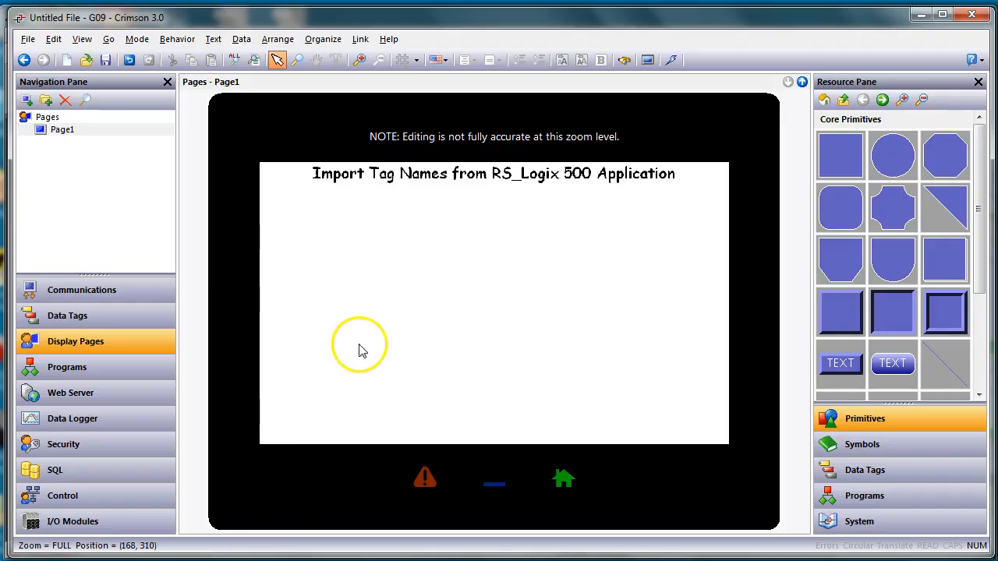
mouse_move(406, 337)
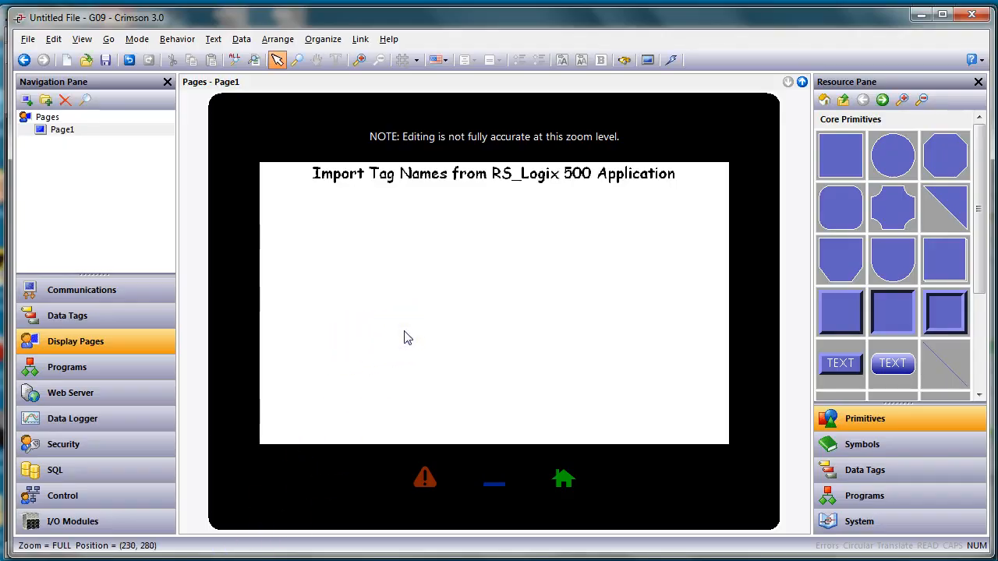
Show the Communications section with the RS-232 comms port settings.
left_click(82, 288)
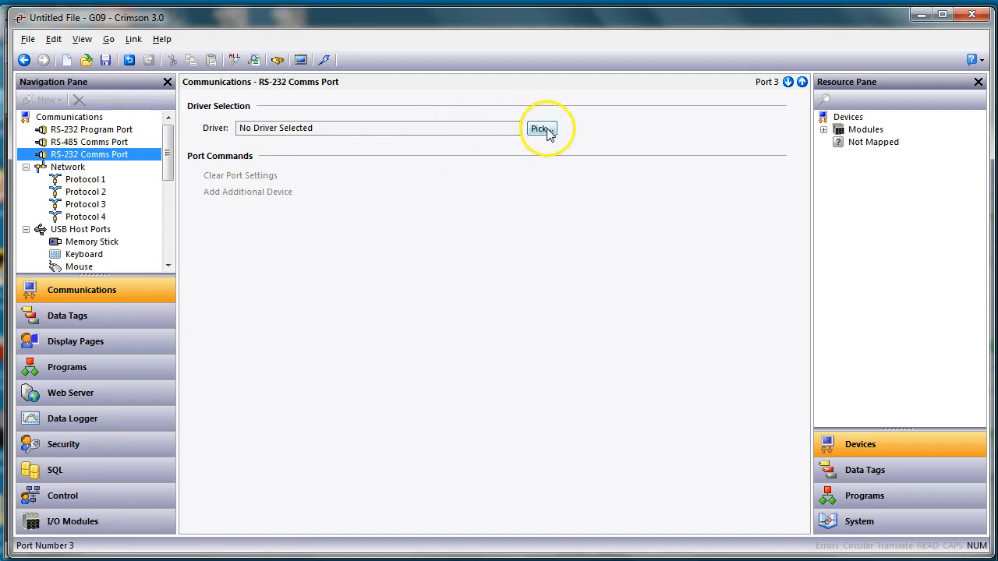
Assign the Allen-Bradley DF1 Master driver to the RS-232 comms port.
left_click(541, 128)
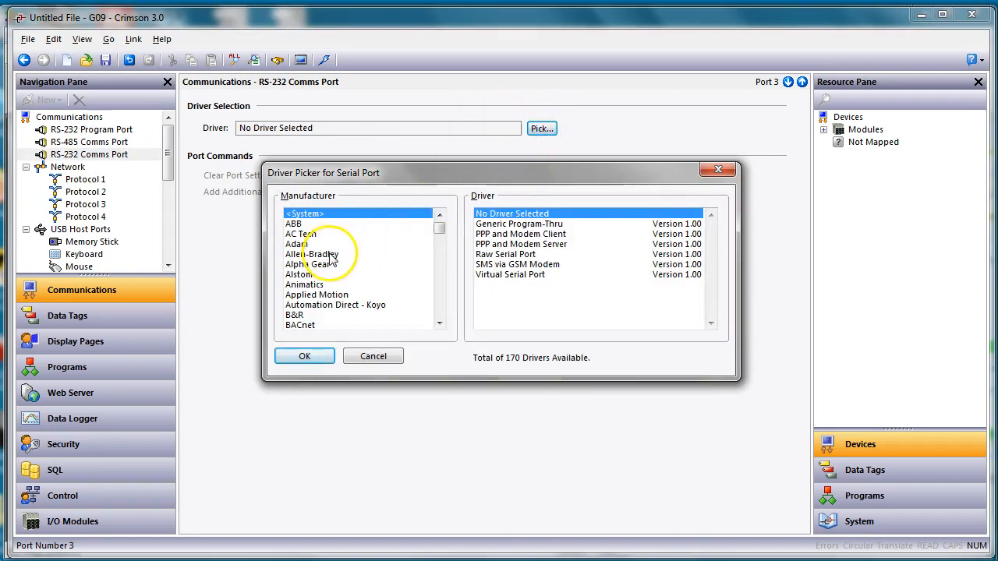
left_click(312, 254)
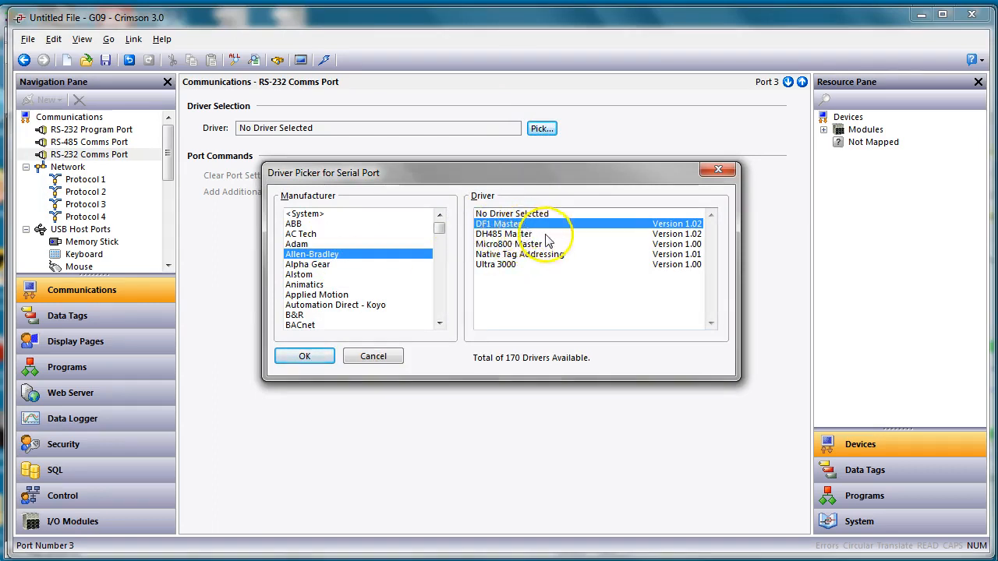
left_click(304, 355)
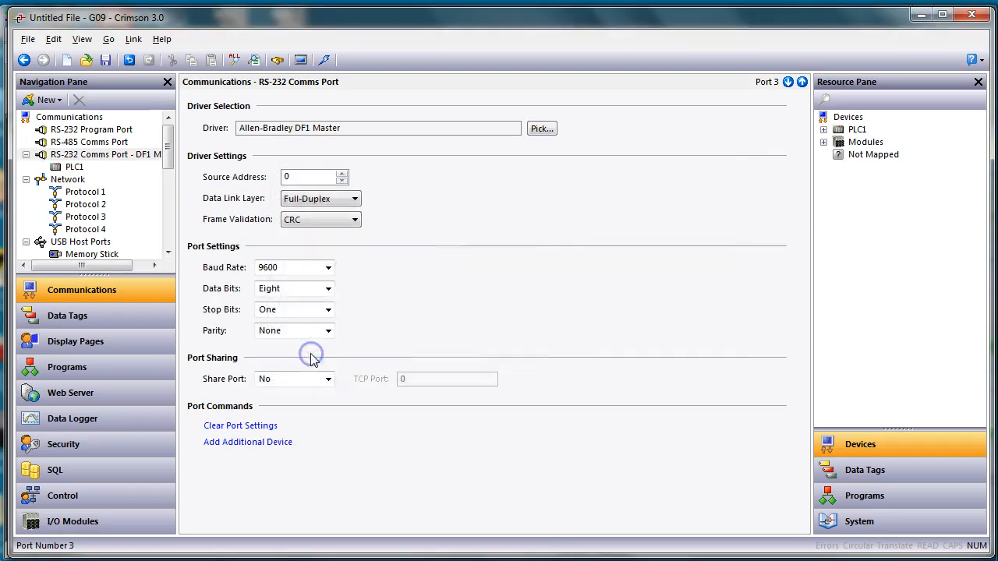
mouse_move(350, 164)
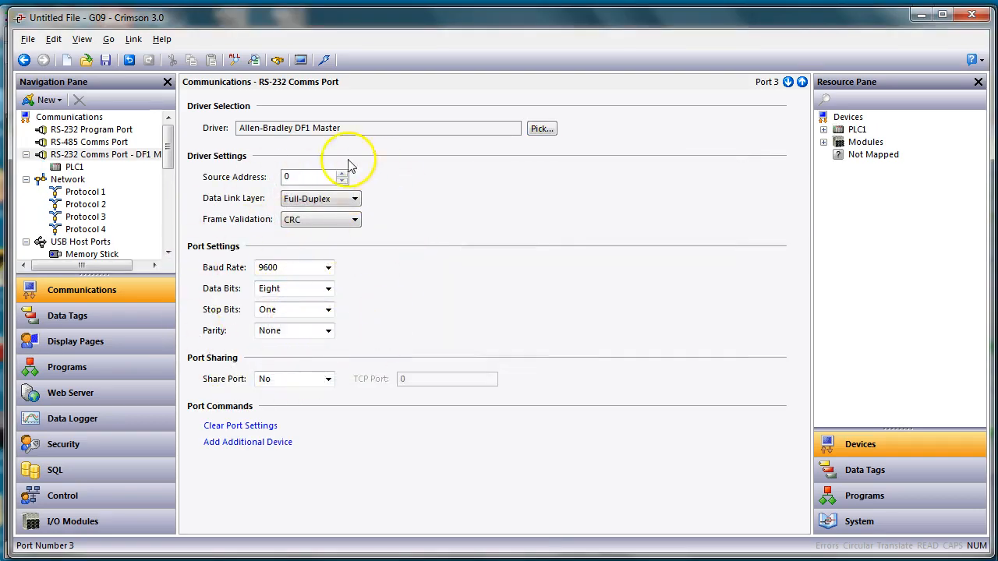
mouse_move(353, 361)
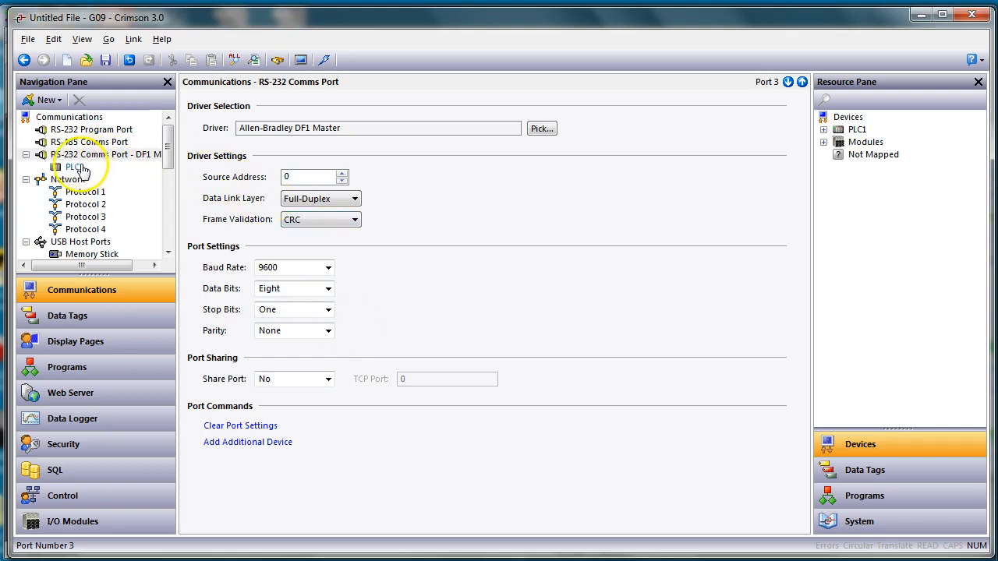
Make the PLC1 device a MicroLogix and begin creating its data tags.
left_click(73, 167)
type("AB_plc")
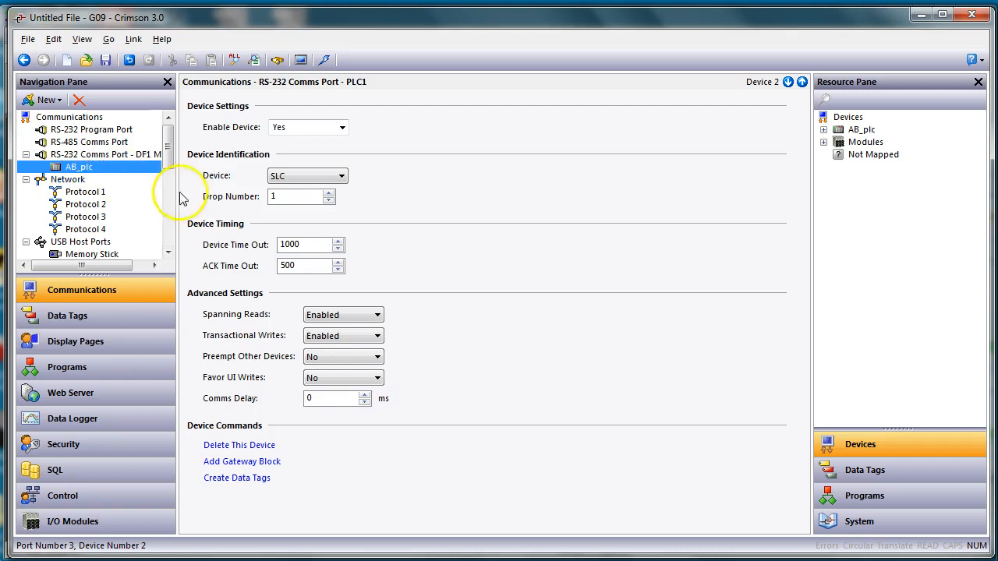
left_click(340, 175)
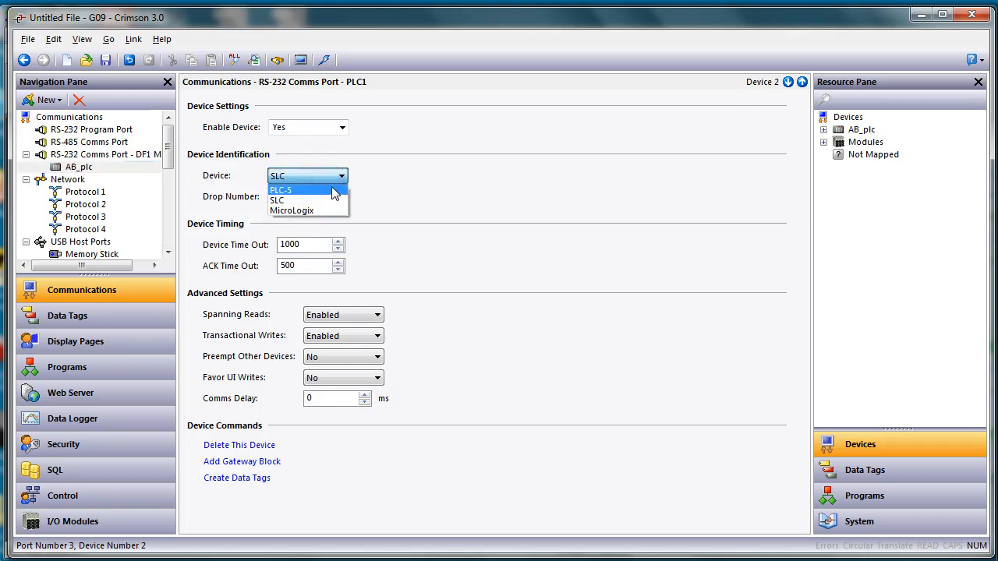
left_click(291, 210)
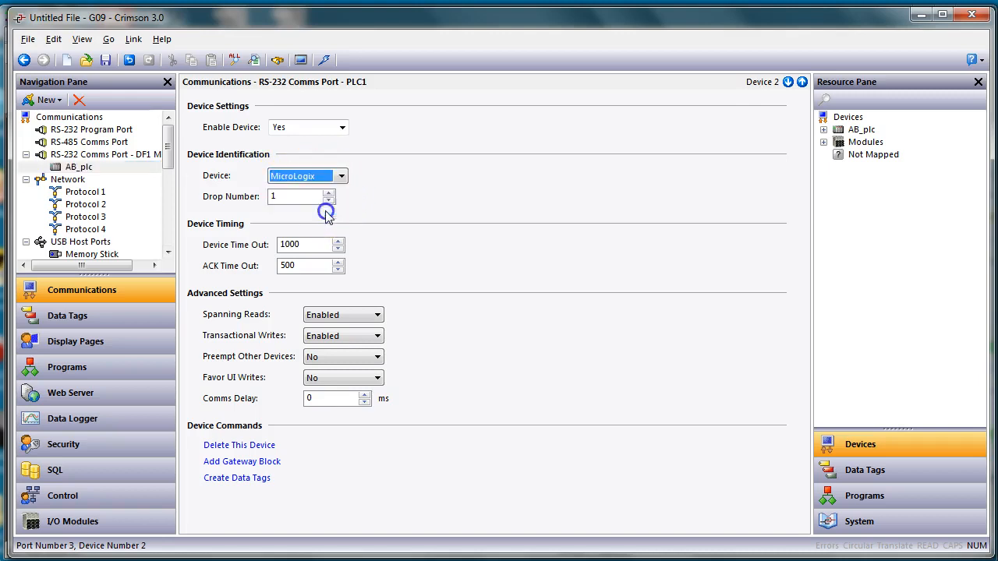
mouse_move(262, 489)
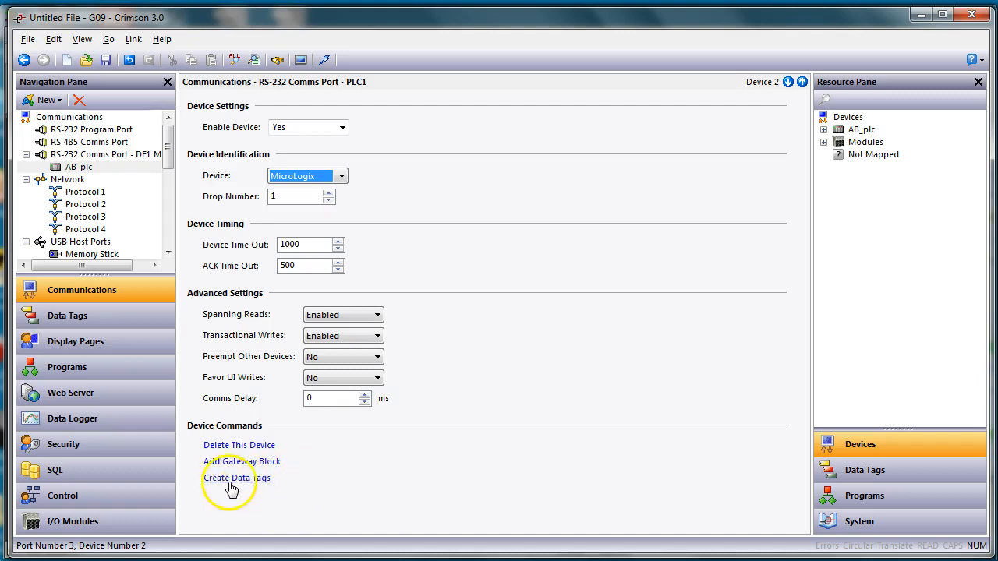
left_click(228, 477)
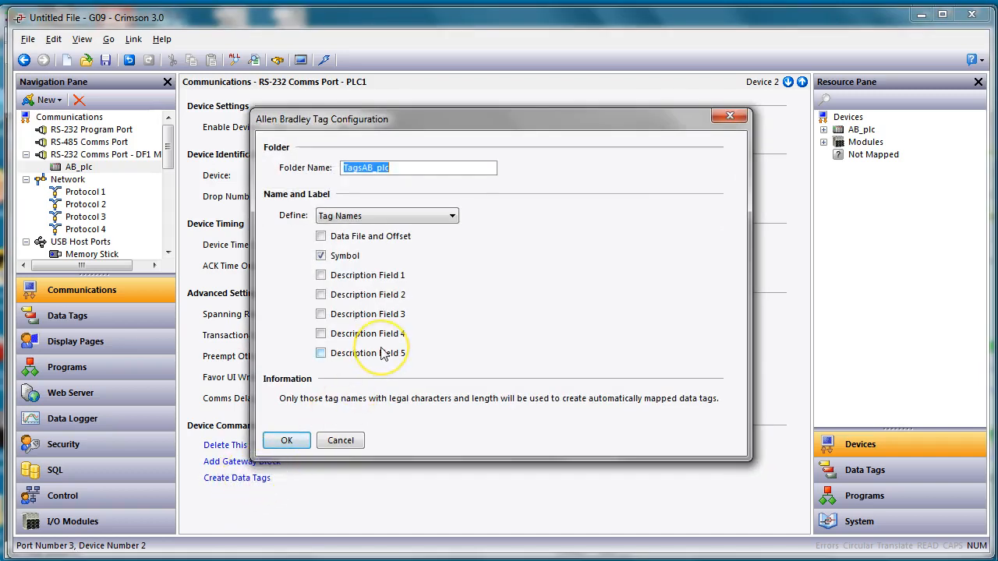
mouse_move(374, 334)
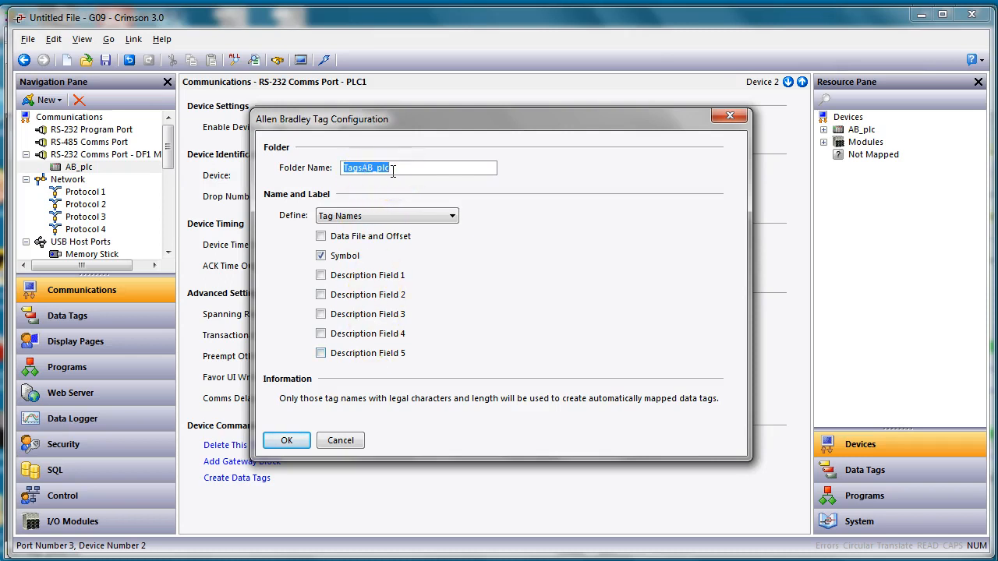
Name the tag folder WaZoo_PLC, include all description fields, and confirm.
type("Waz")
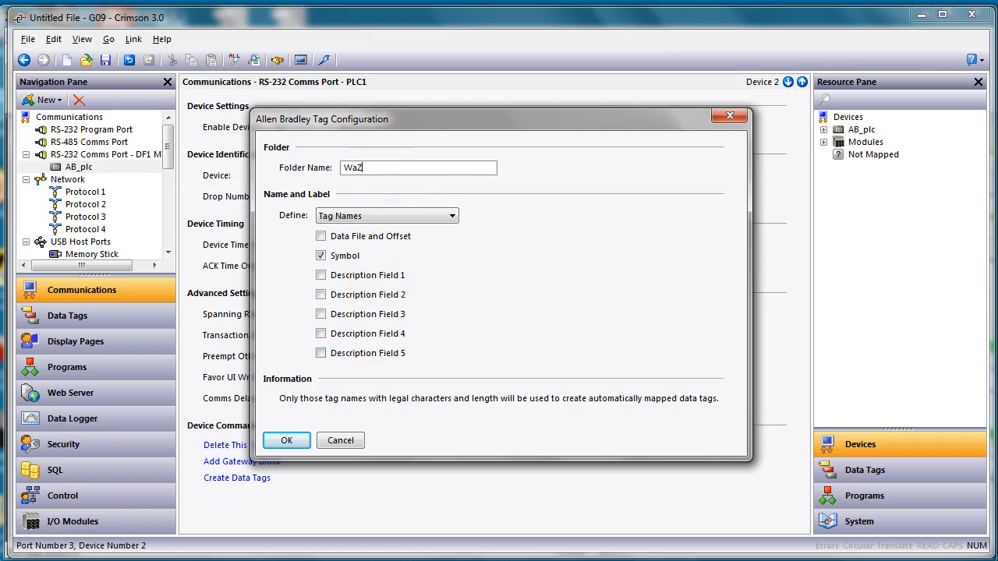
type("oo_PLC")
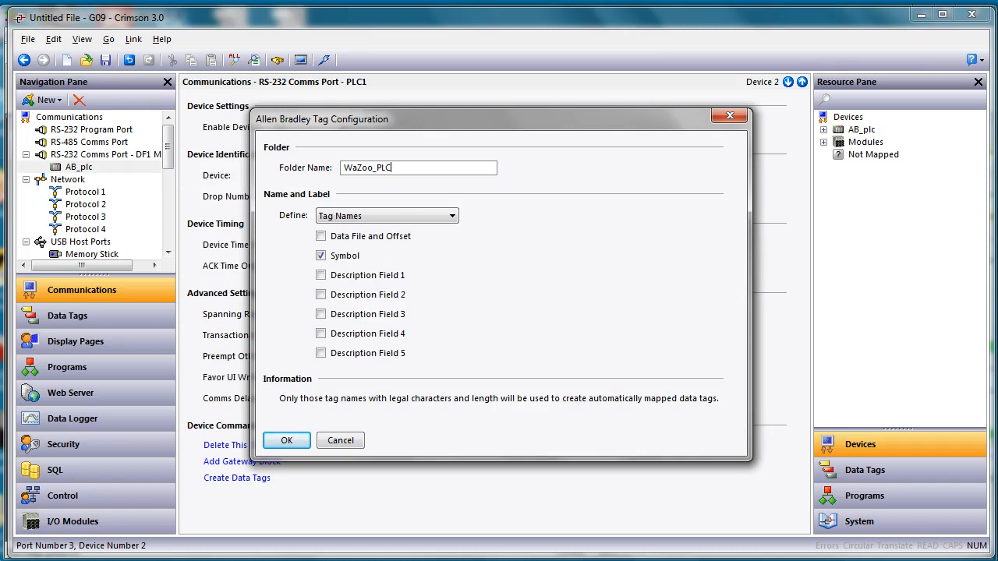
mouse_move(382, 234)
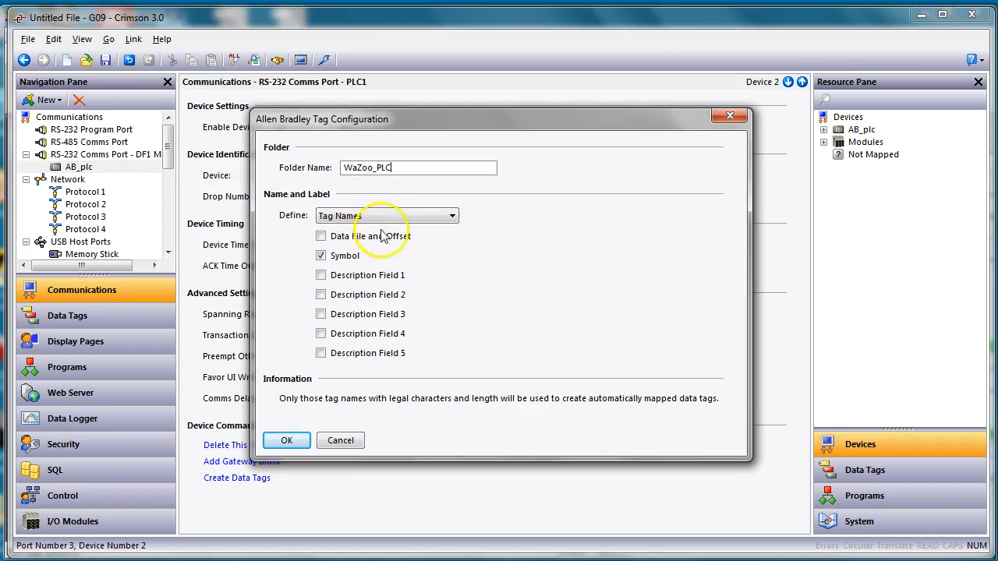
mouse_move(405, 258)
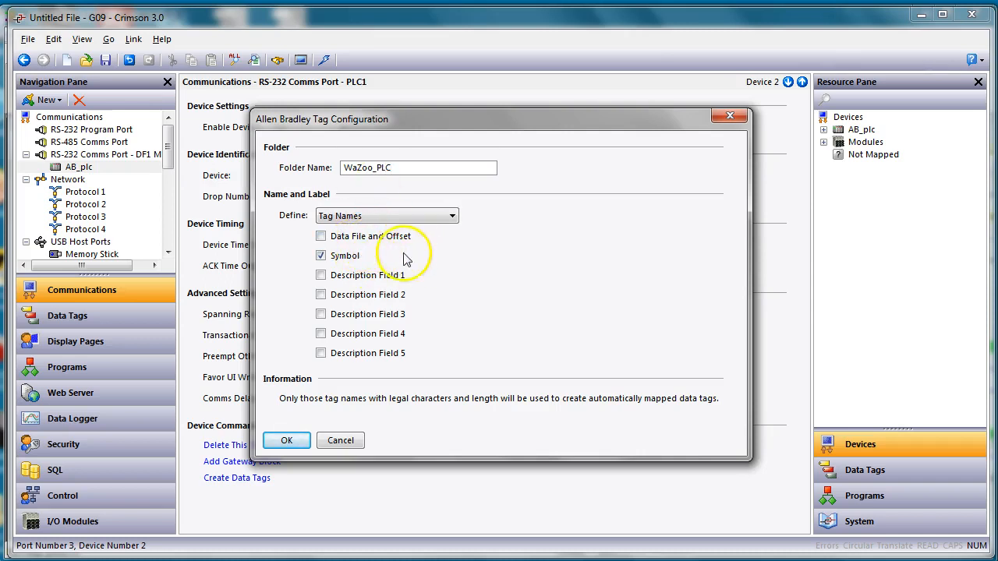
left_click(321, 235)
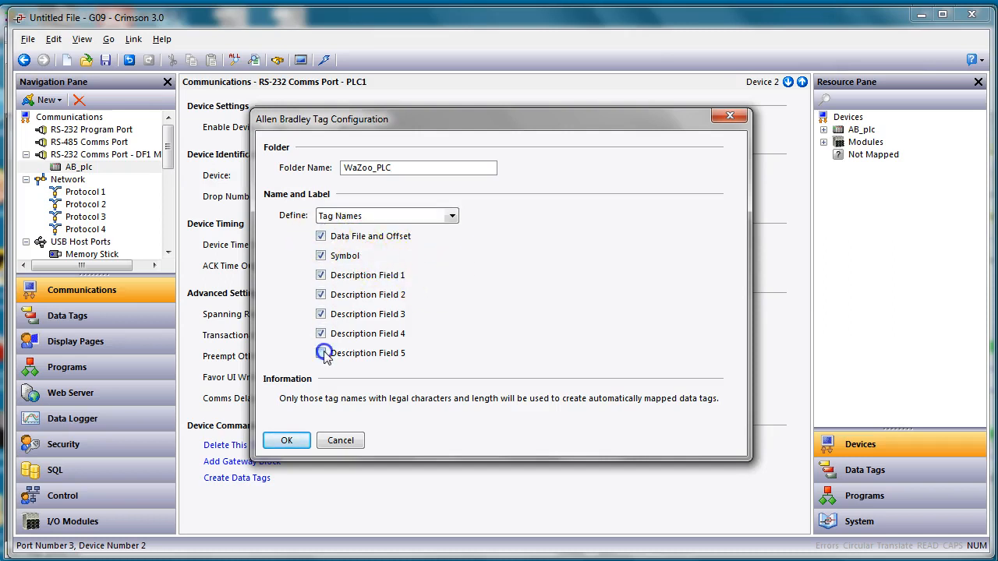
left_click(452, 216)
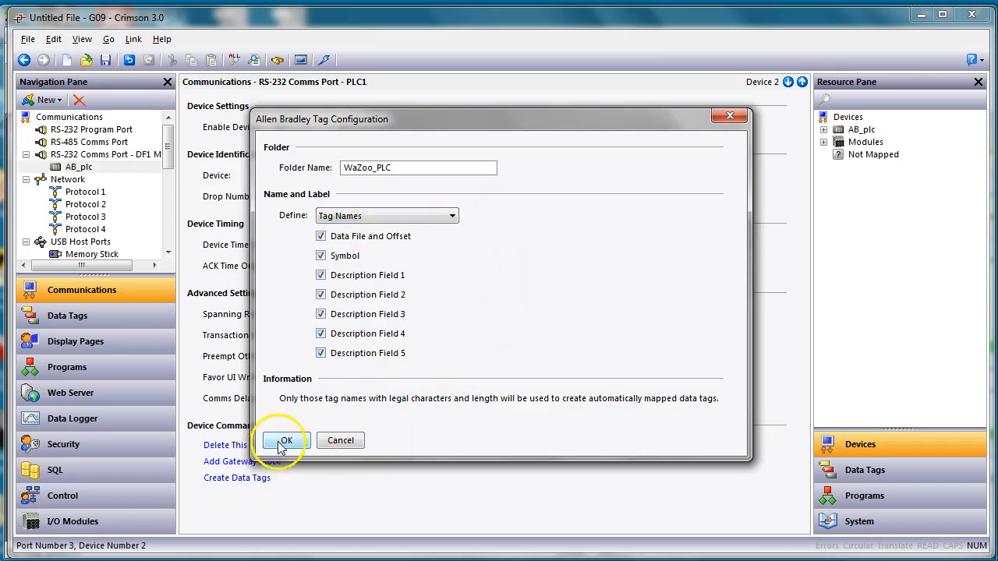
left_click(284, 440)
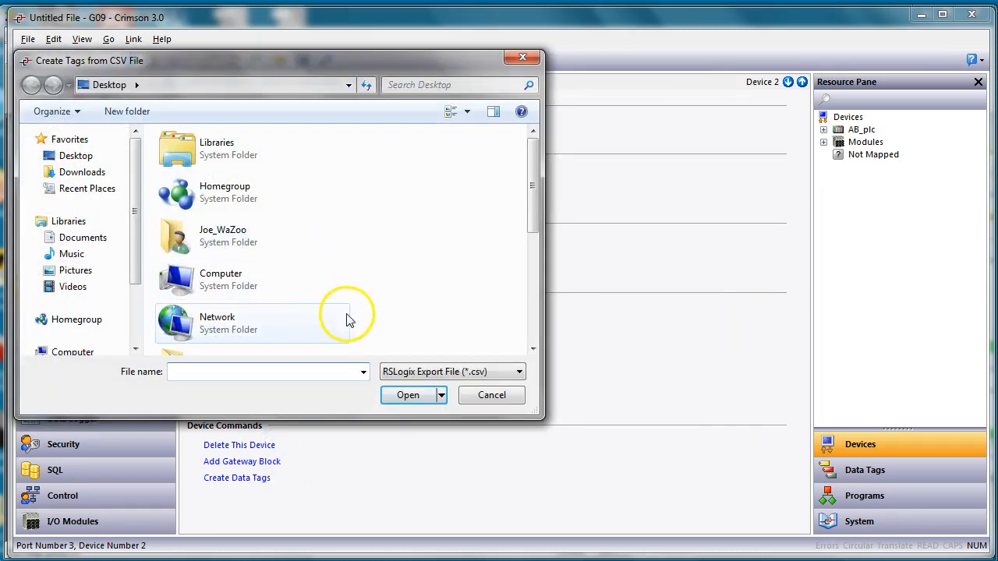
Create tags from the WAZOO_2 CSV on the desktop and accept the cannot-be-undone warning.
left_click(75, 156)
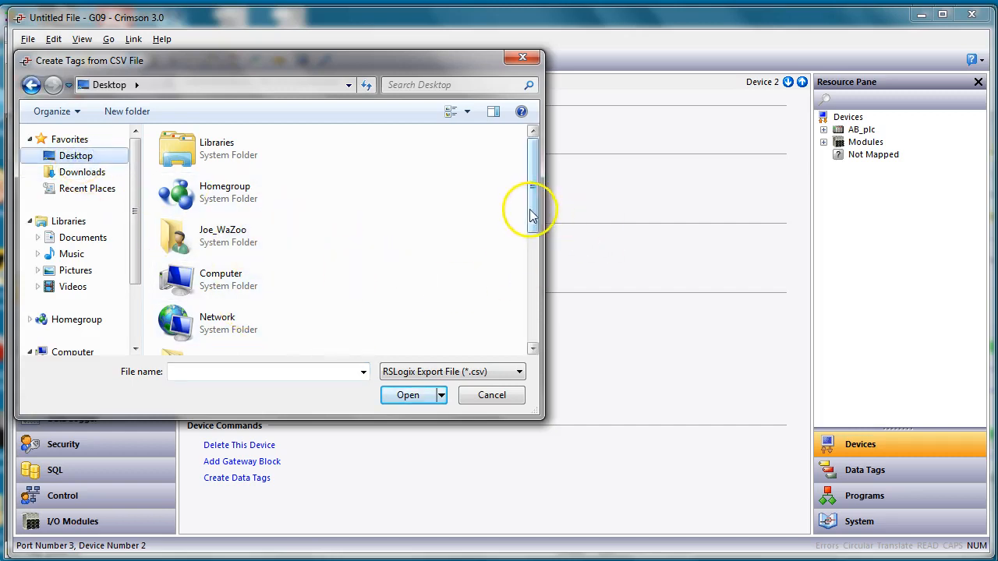
scroll("down", 3)
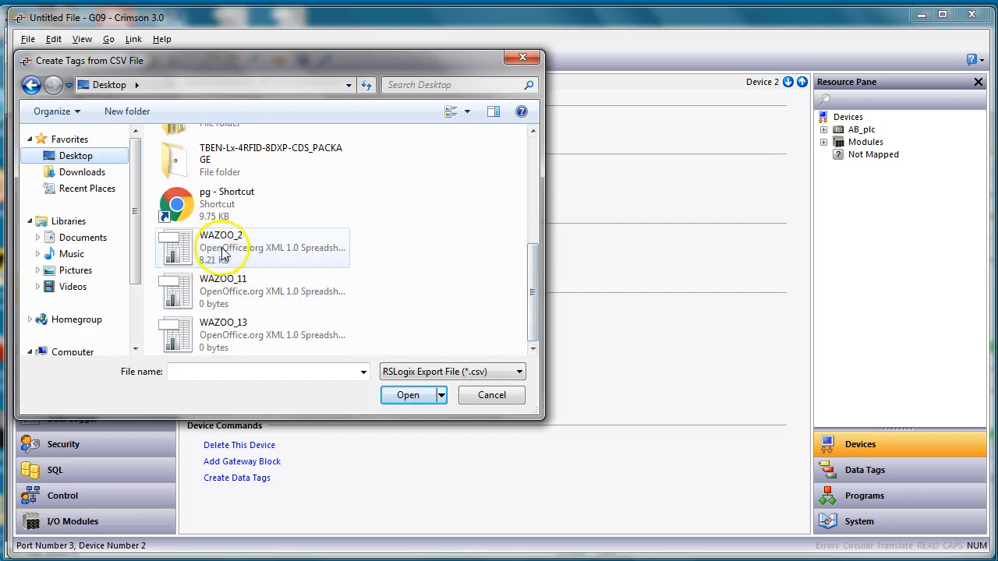
left_click(222, 246)
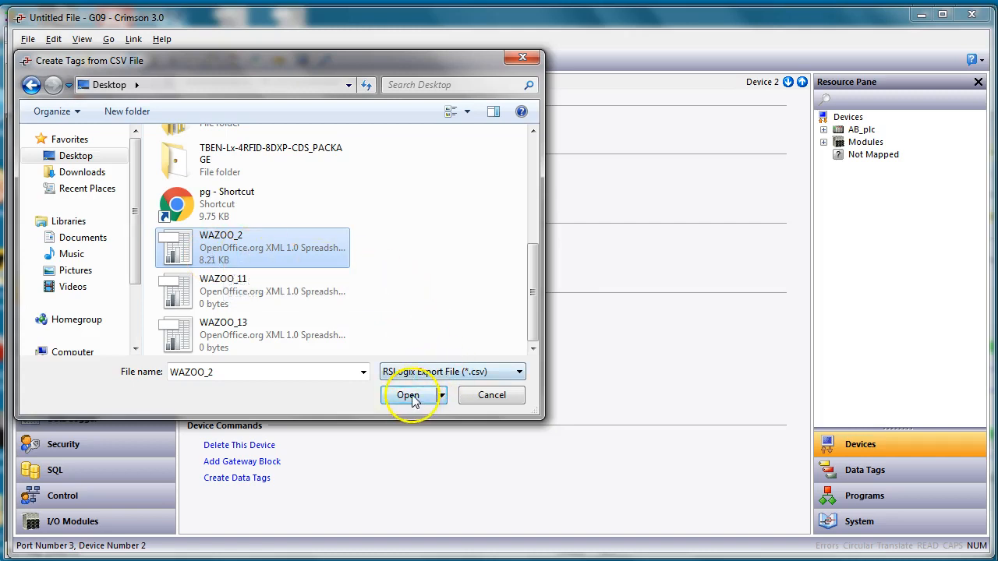
left_click(407, 396)
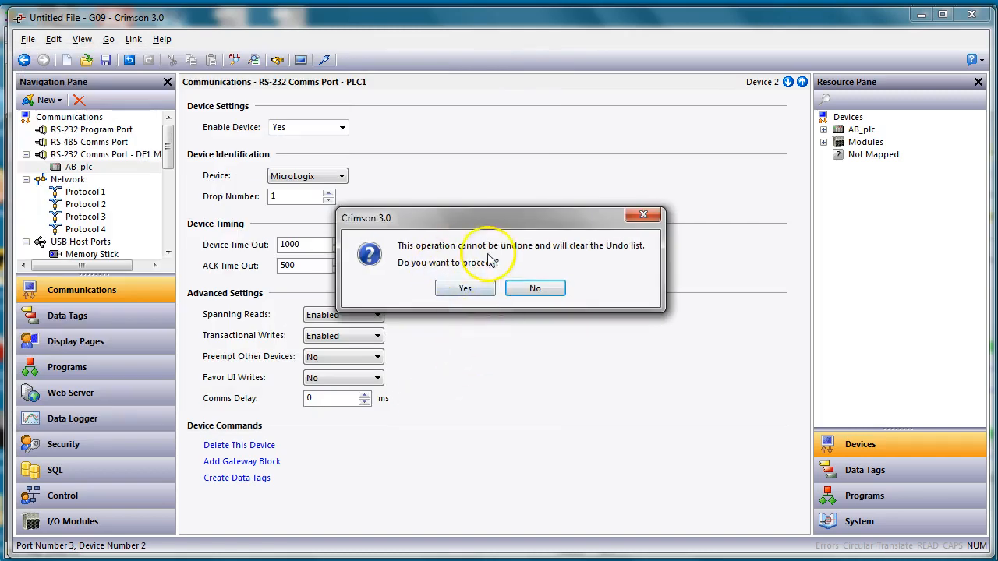
left_click(464, 287)
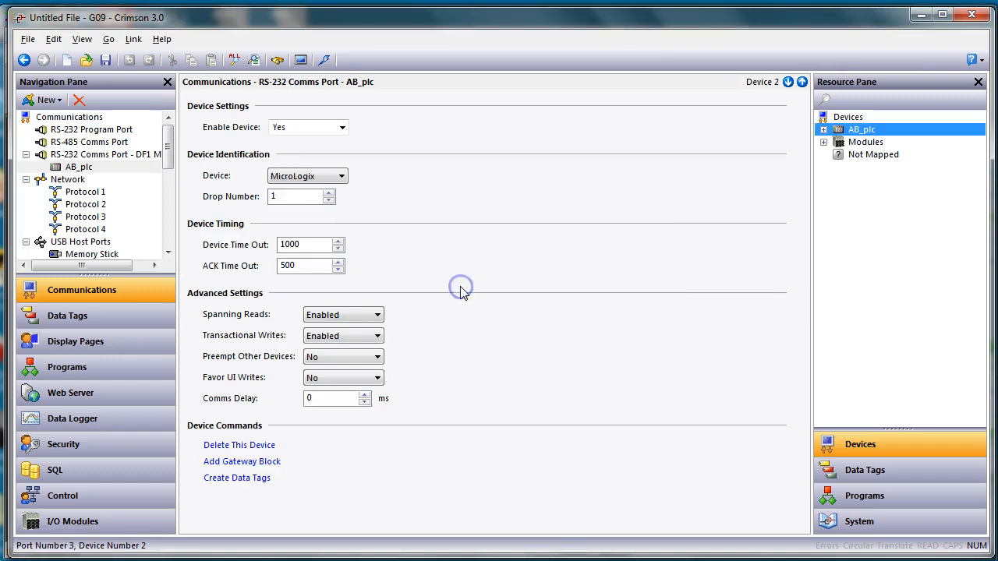
mouse_move(187, 315)
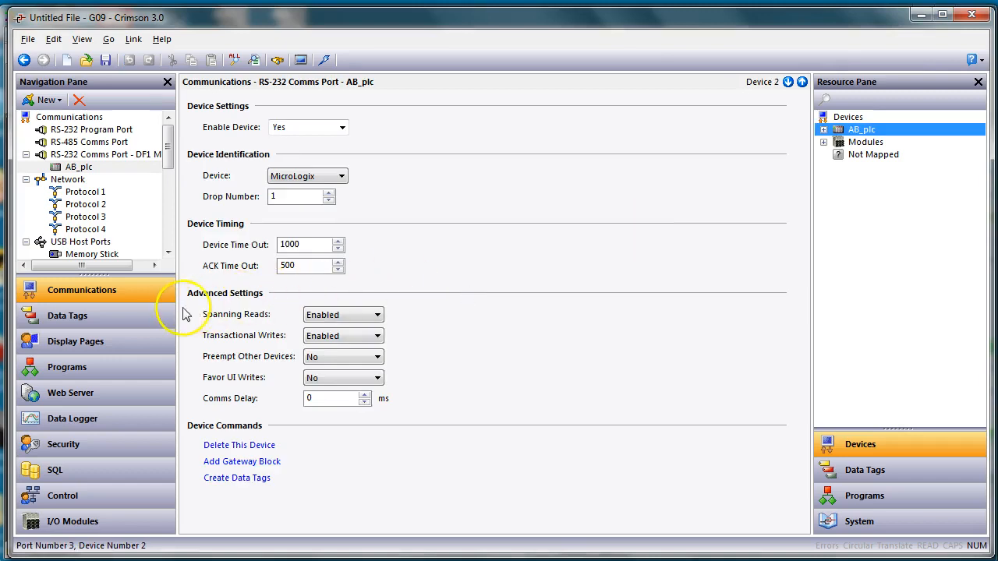
mouse_move(91, 322)
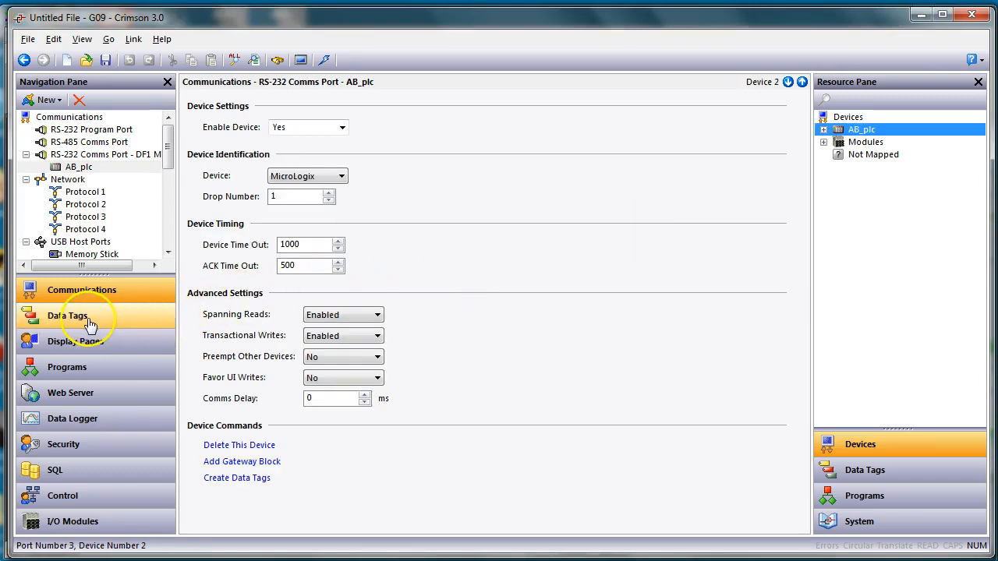
left_click(67, 315)
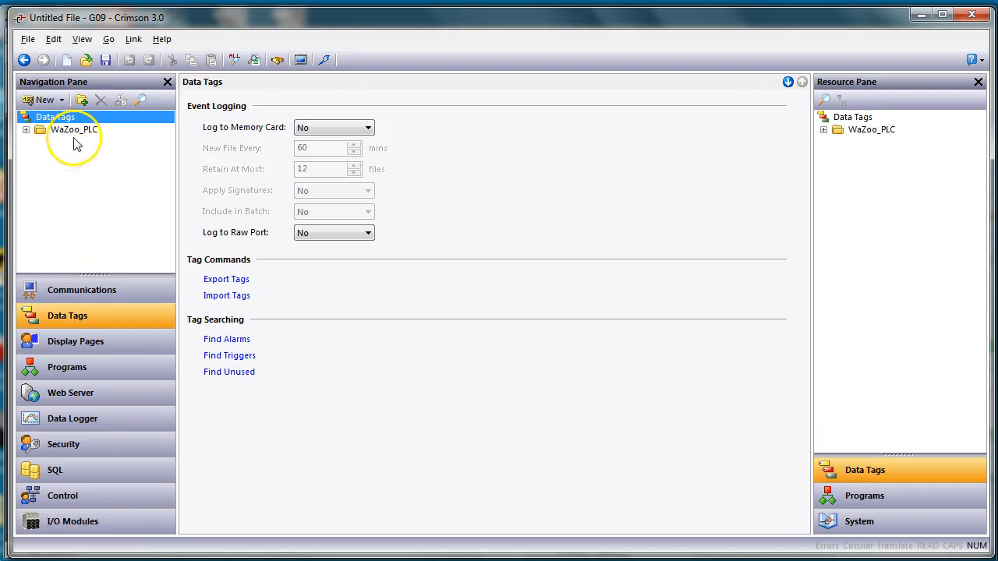
Inspect imported WaZoo_PLC tags such as I_0_1_INPUT_1 and I_0_3_INPUT_3, then return to display pages.
left_click(25, 128)
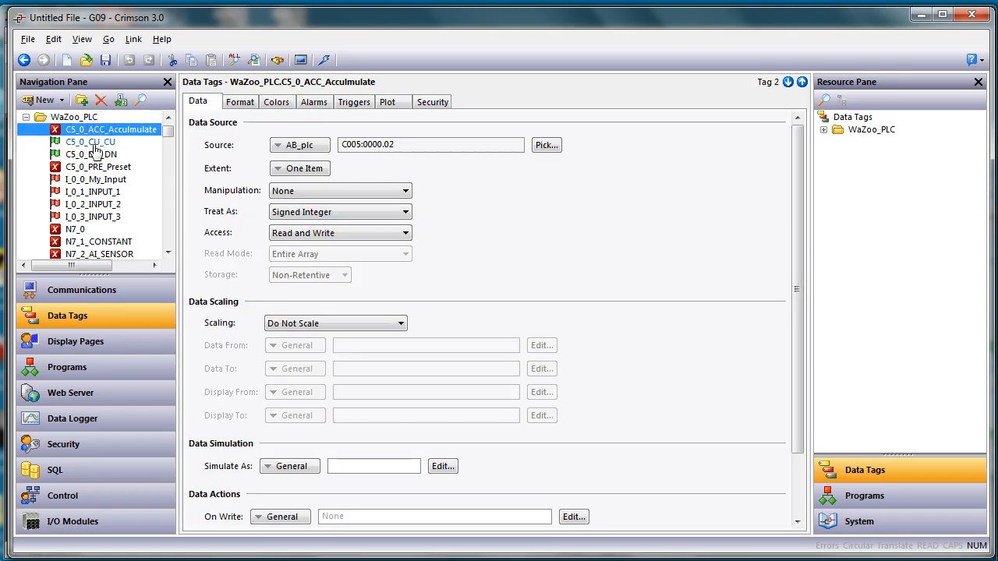
left_click(95, 179)
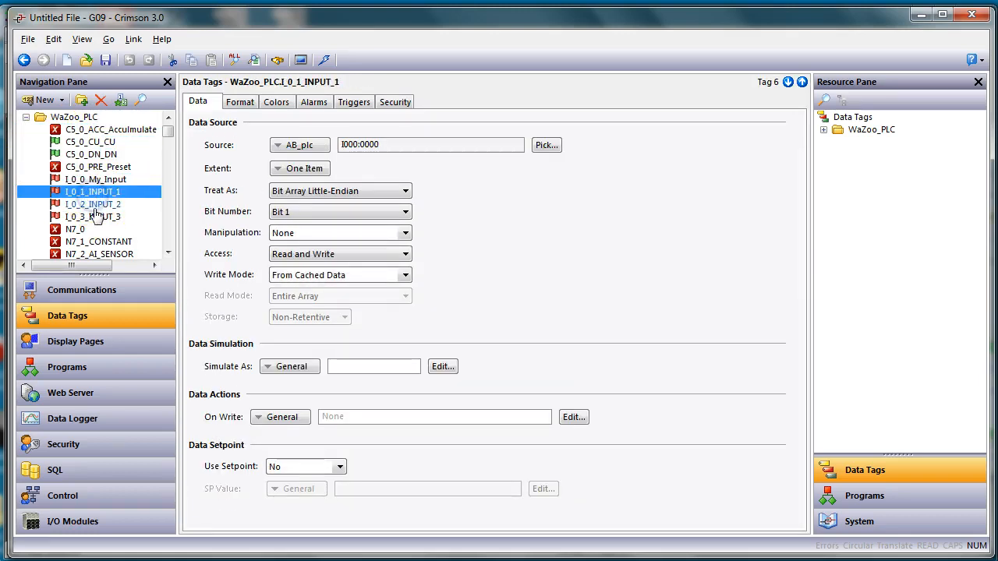
left_click(92, 217)
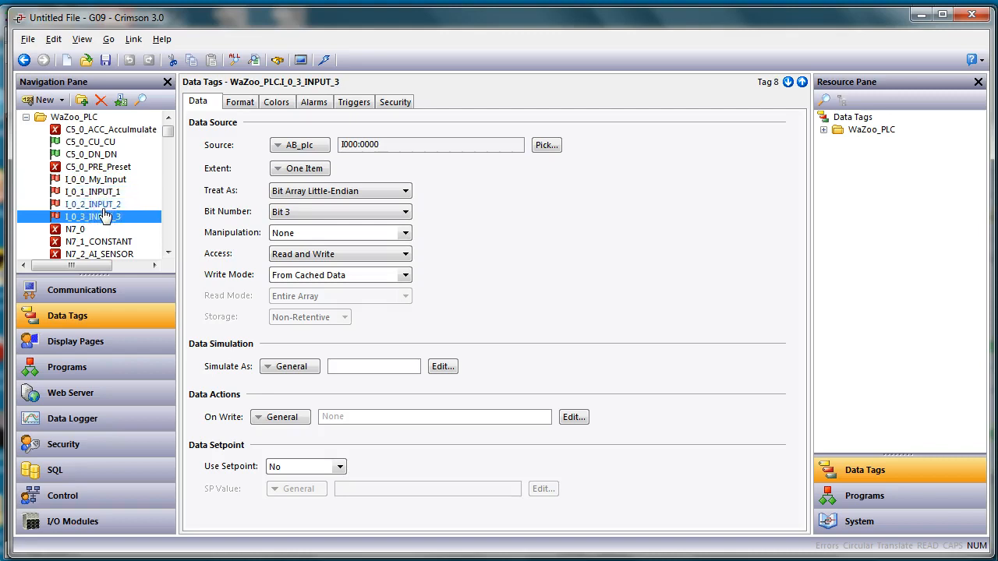
left_click(94, 192)
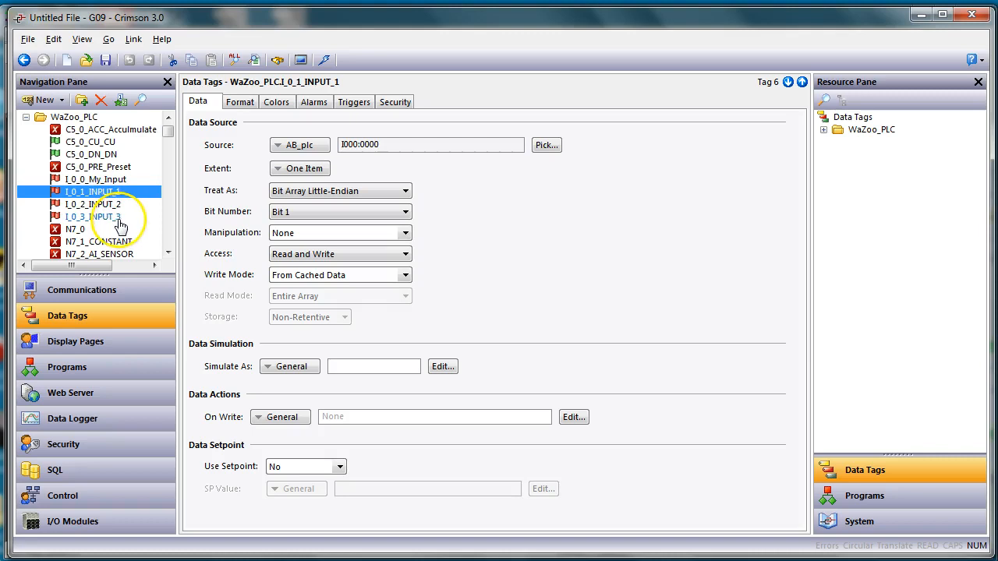
left_click(75, 340)
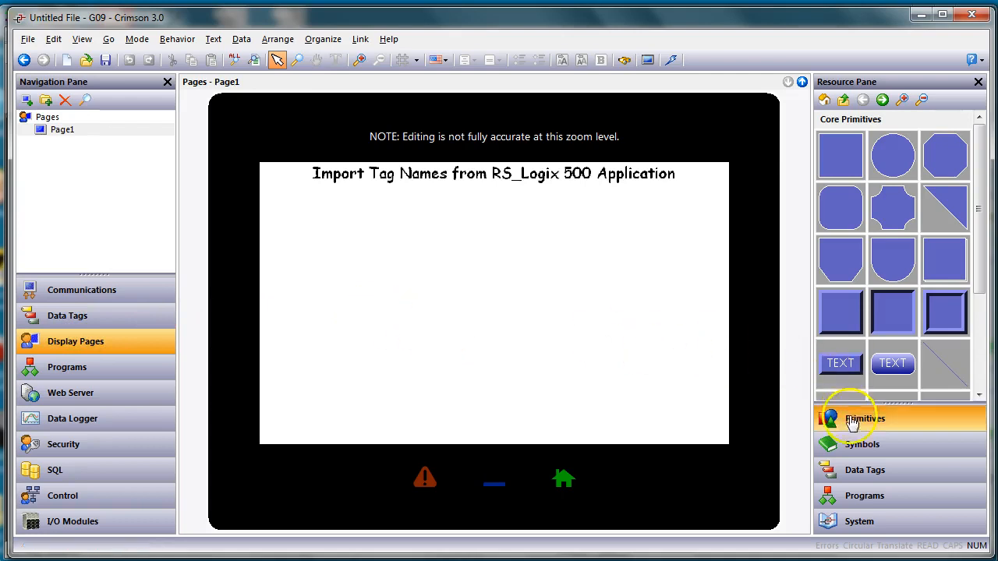
Show WaZoo_PLC data tags in the Resource Pane and select Accumulate for placement on Page1.
left_click(864, 470)
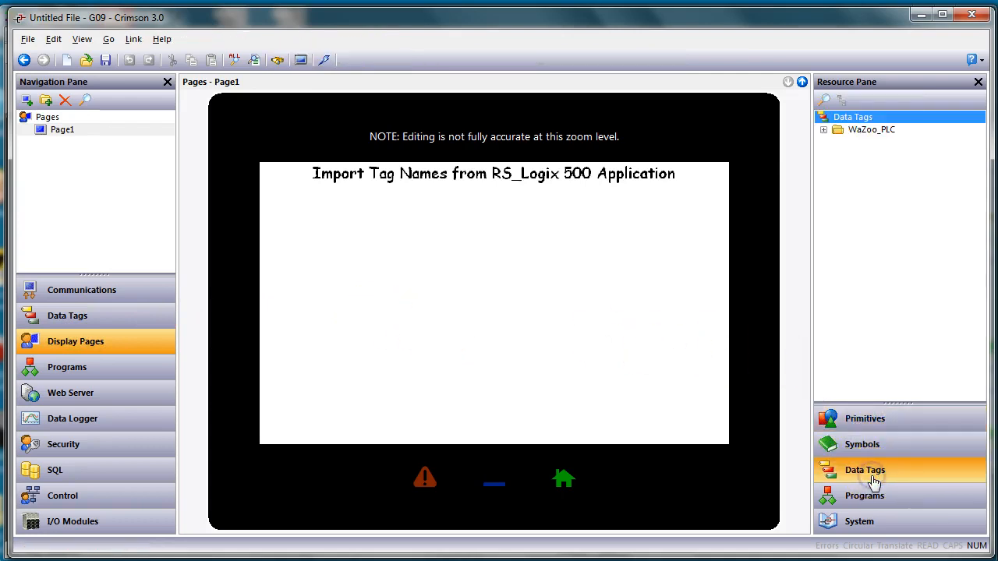
left_click(823, 130)
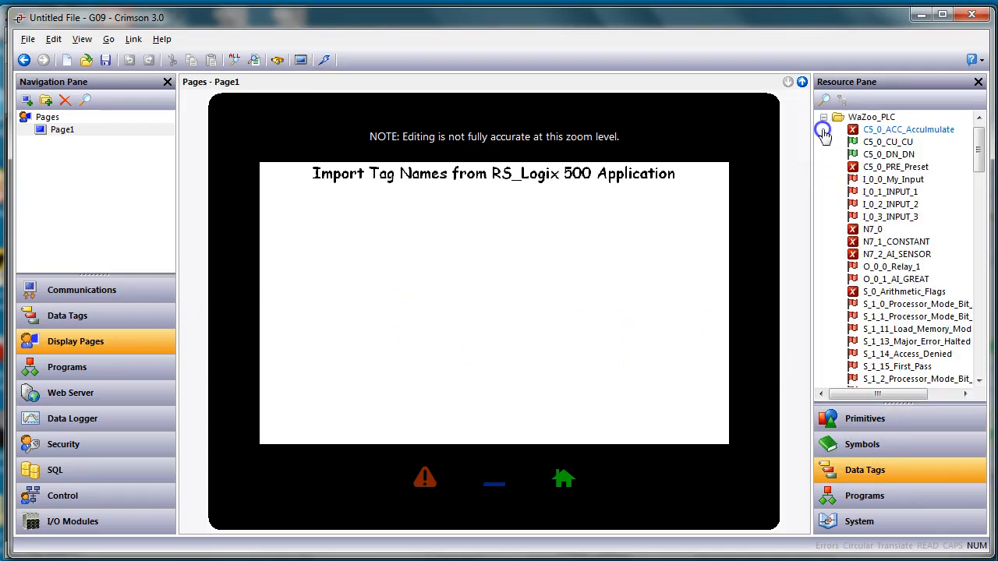
left_click(908, 129)
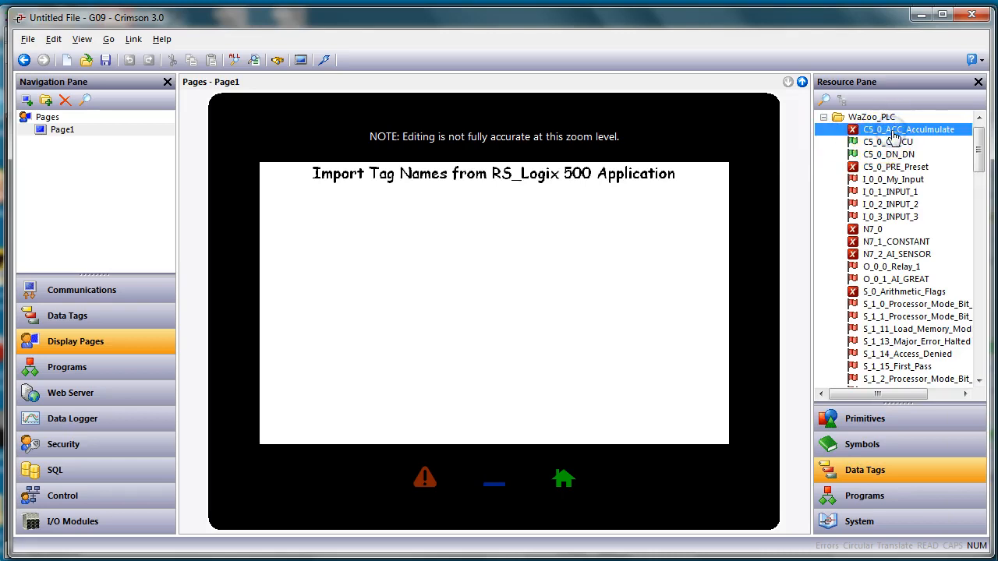
mouse_move(892, 148)
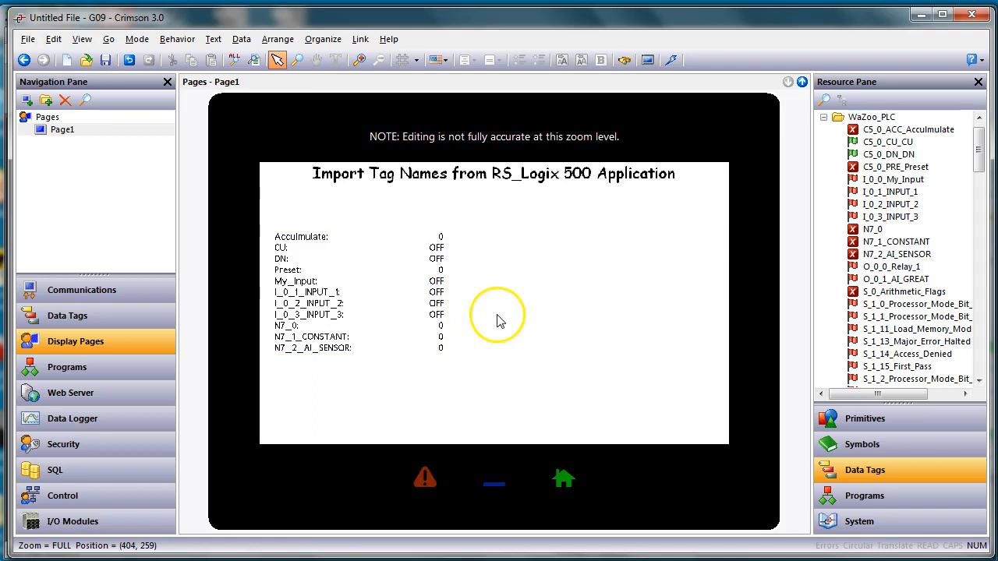
mouse_move(449, 366)
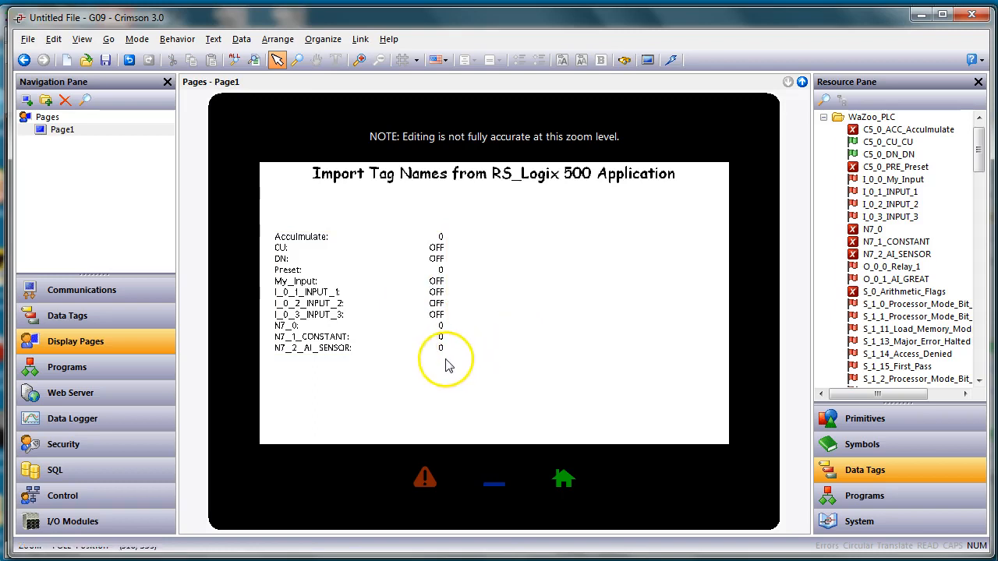
mouse_move(464, 350)
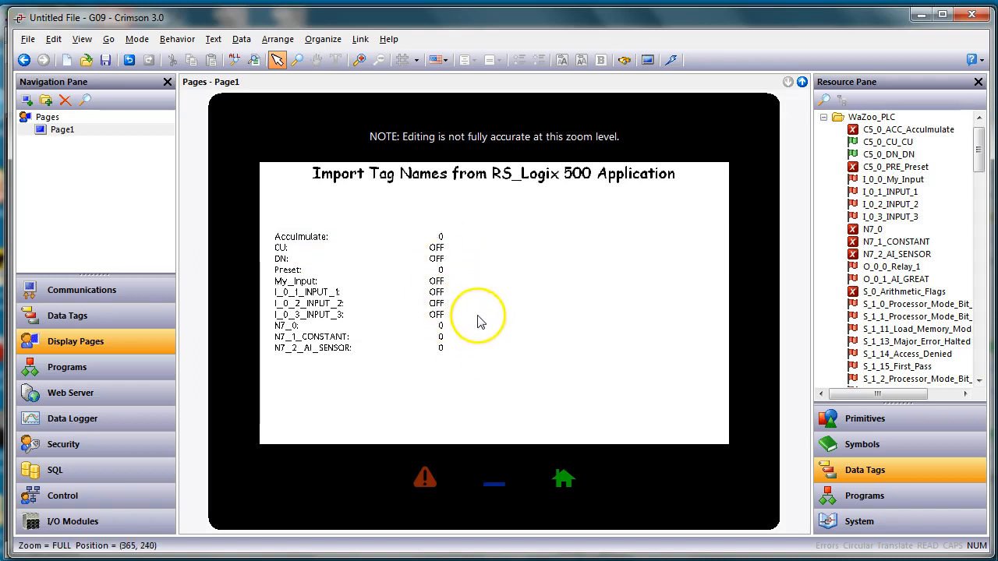
mouse_move(518, 303)
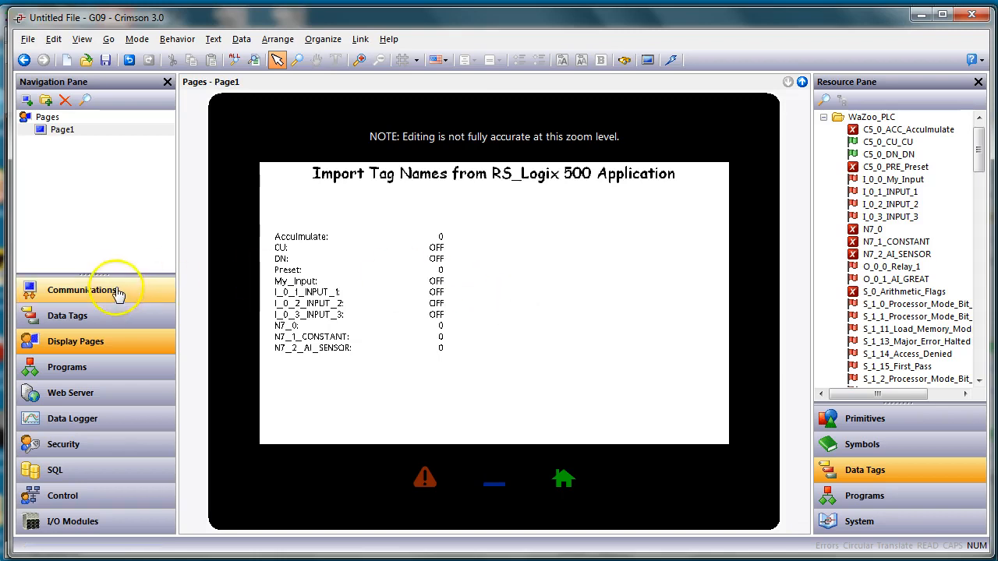
left_click(81, 288)
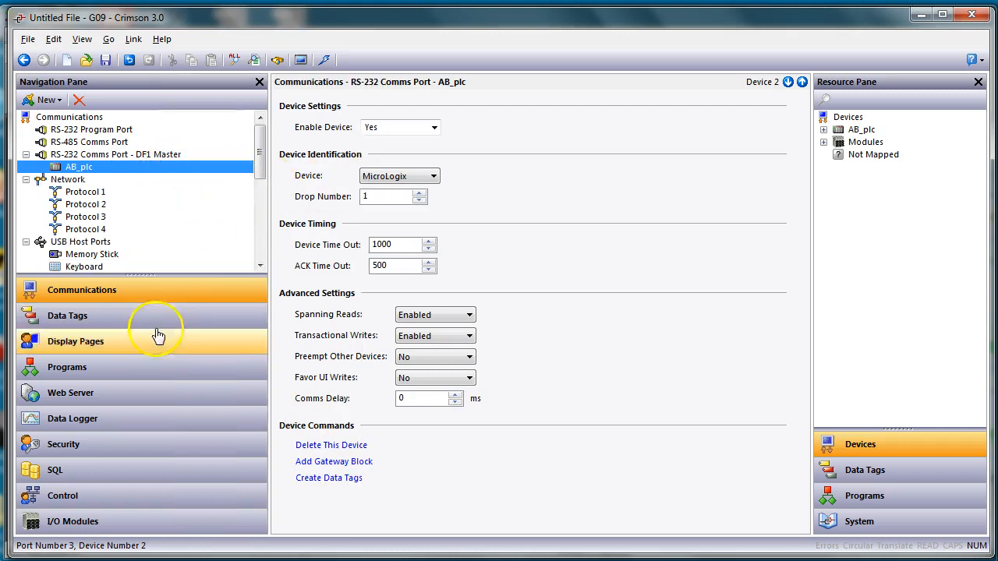
left_click(75, 340)
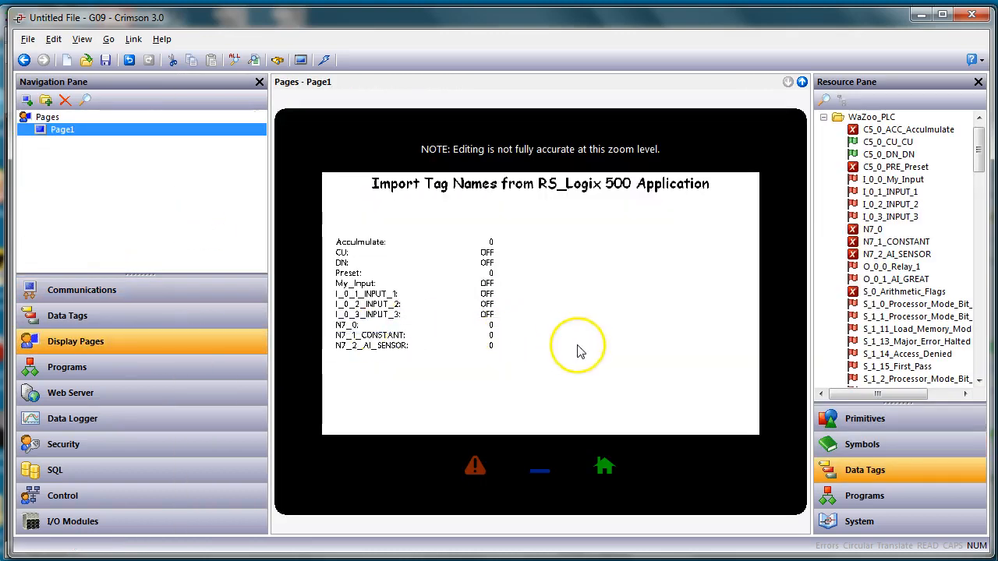